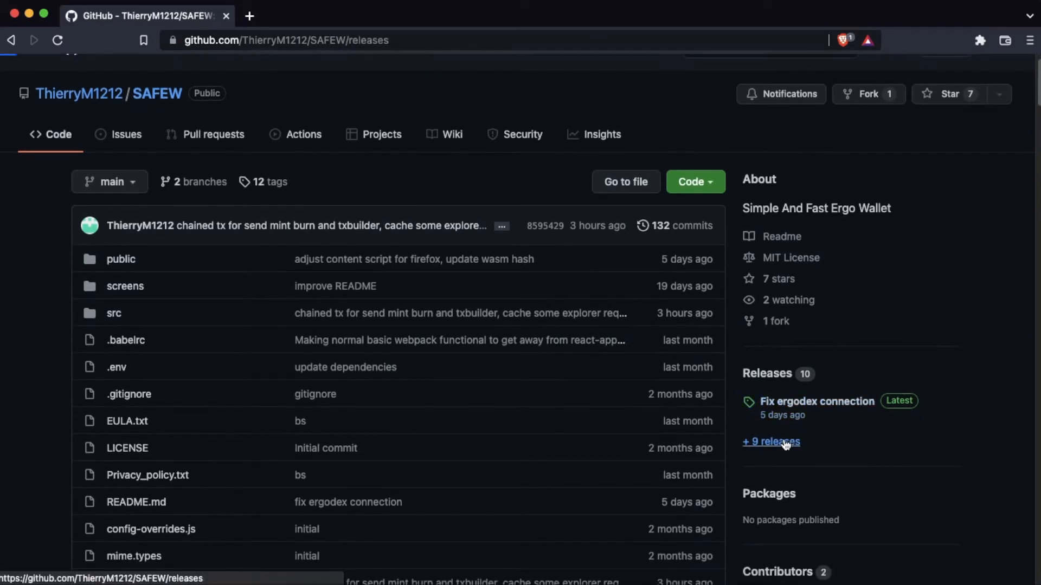
Download SAFEW_0.4.5.zip from the latest release on the SAFEW releases page.
left_click(771, 443)
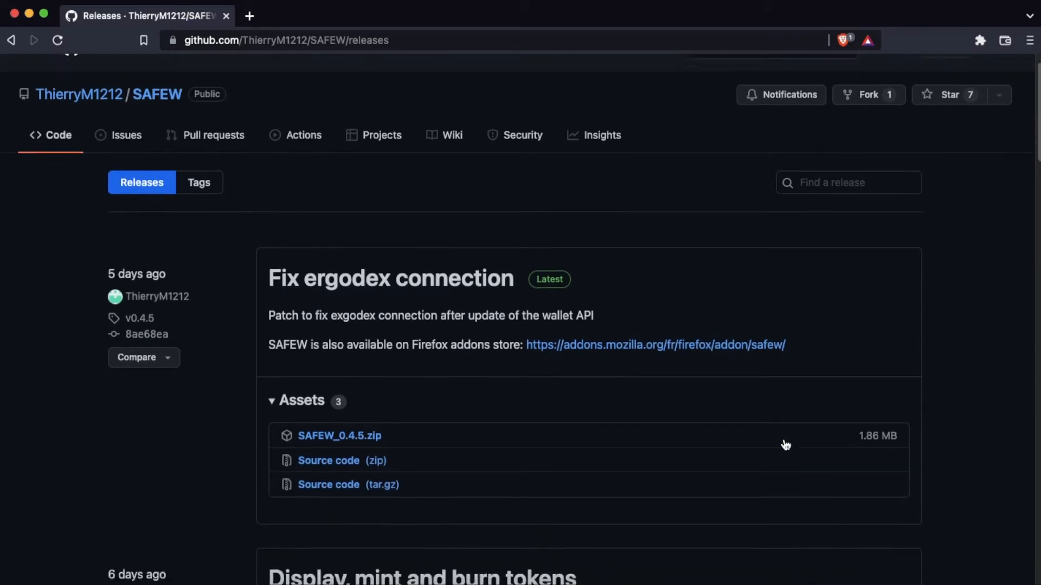
scroll("down", 3)
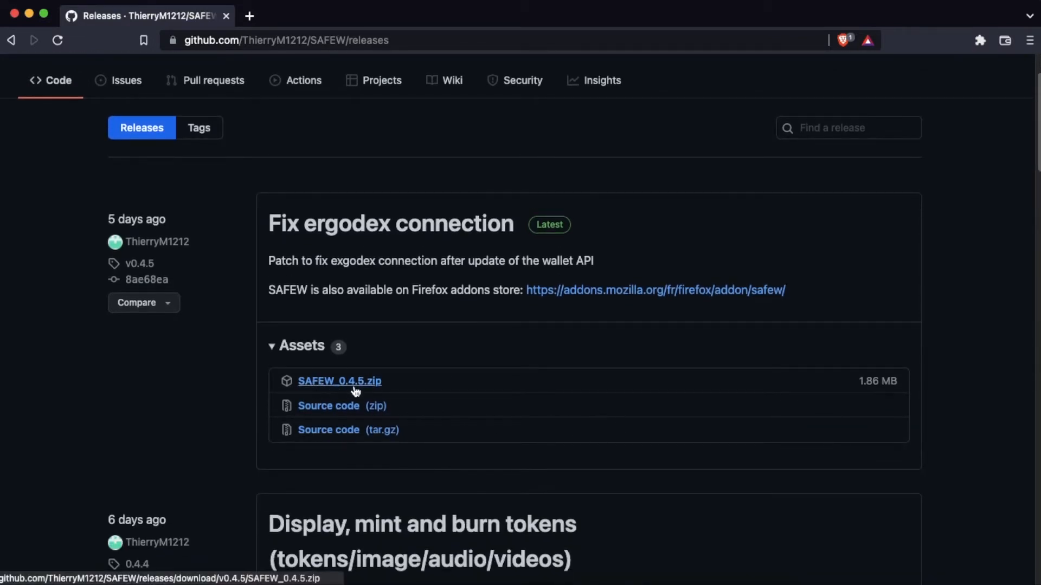
left_click(340, 381)
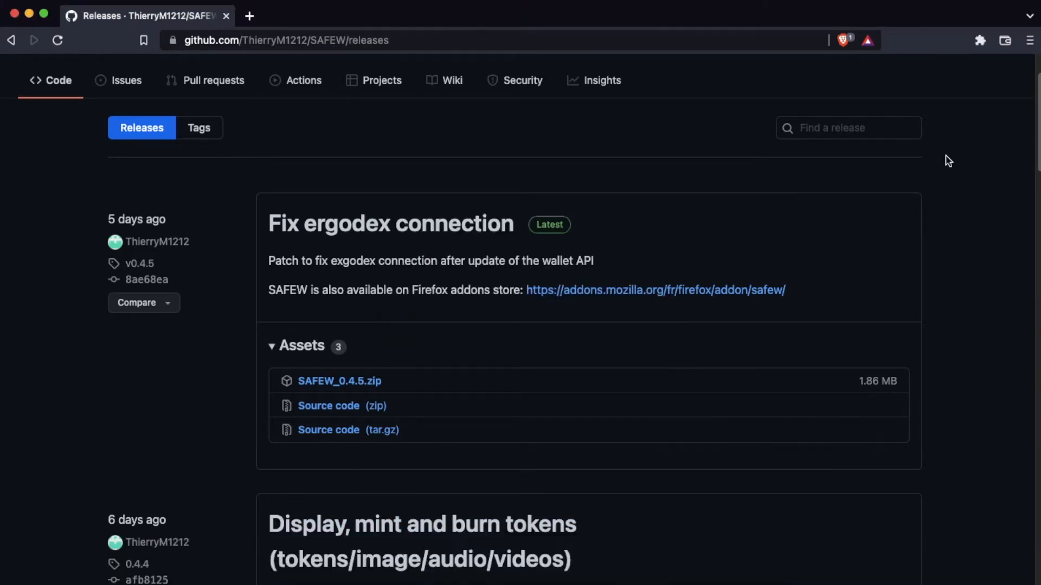
Load the unpacked SAFEW_0.4.5 folder as an extension from Brave's extension management page.
left_click(980, 39)
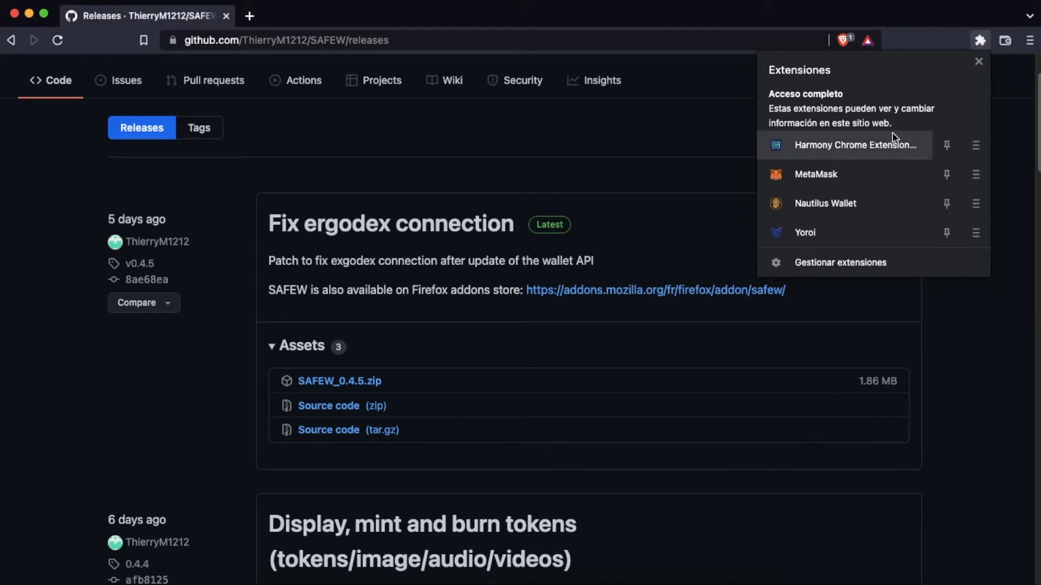
left_click(839, 263)
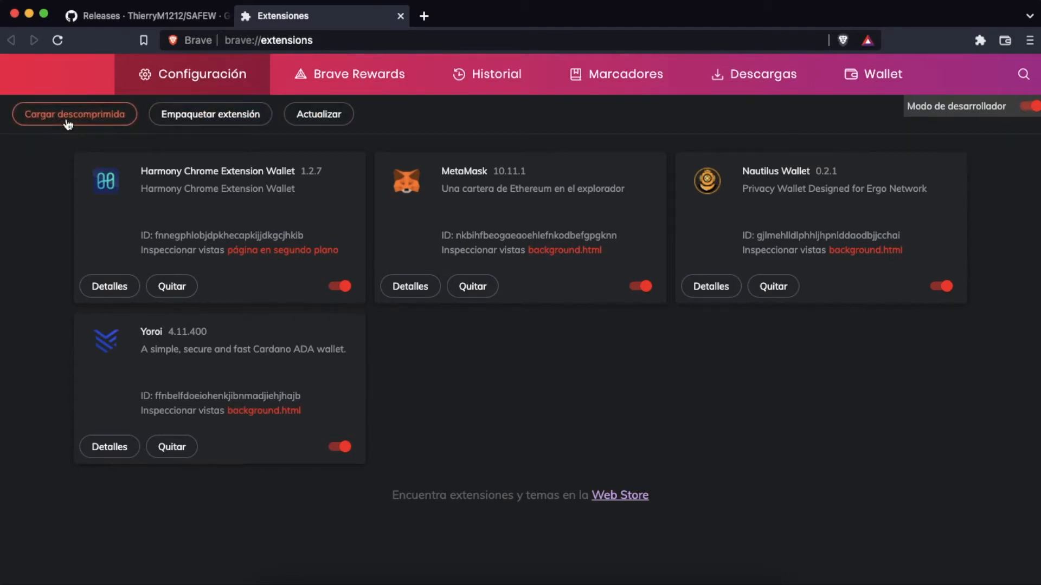
left_click(74, 114)
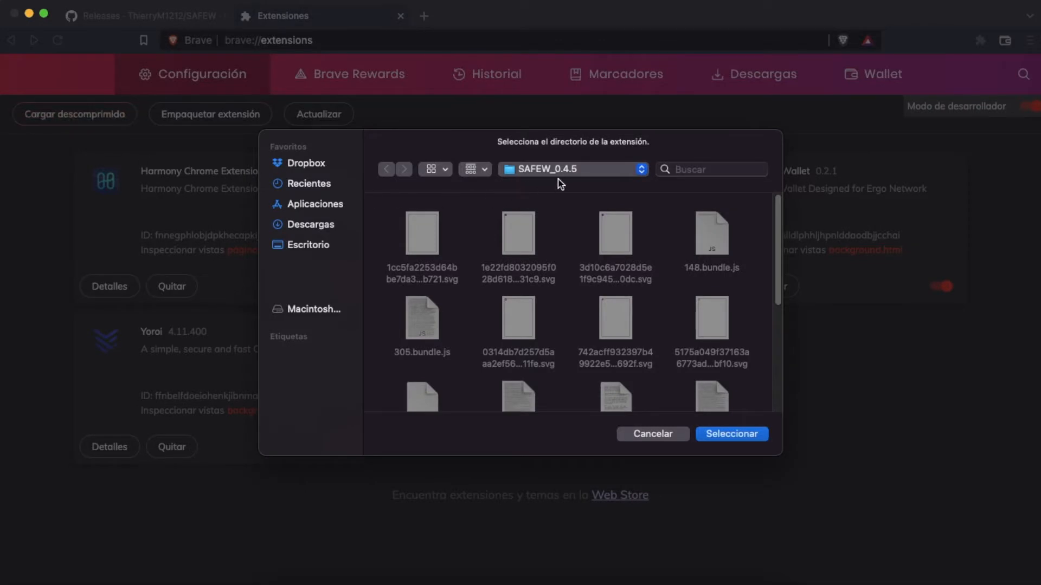
mouse_move(659, 349)
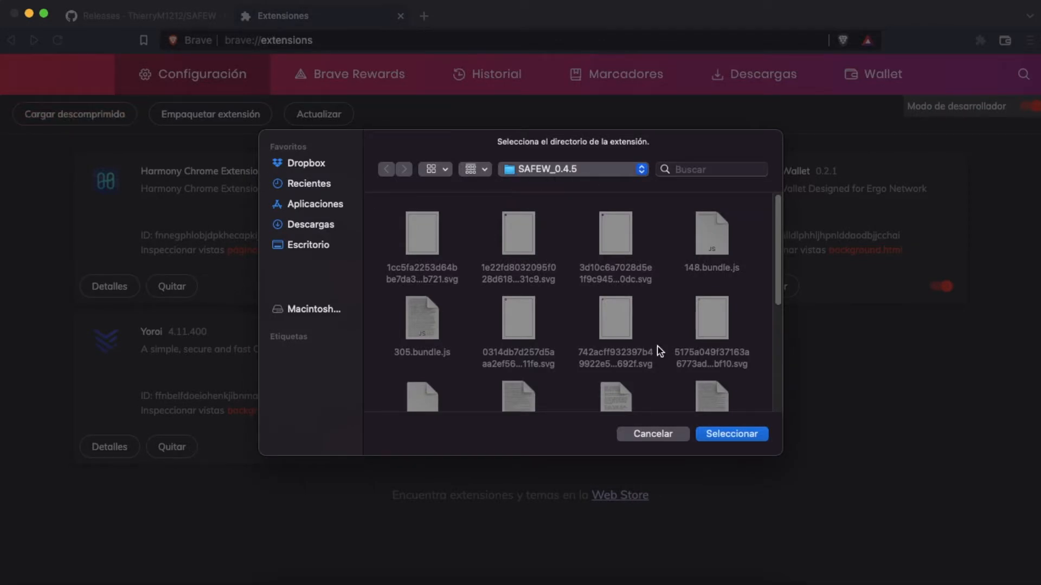
left_click(730, 433)
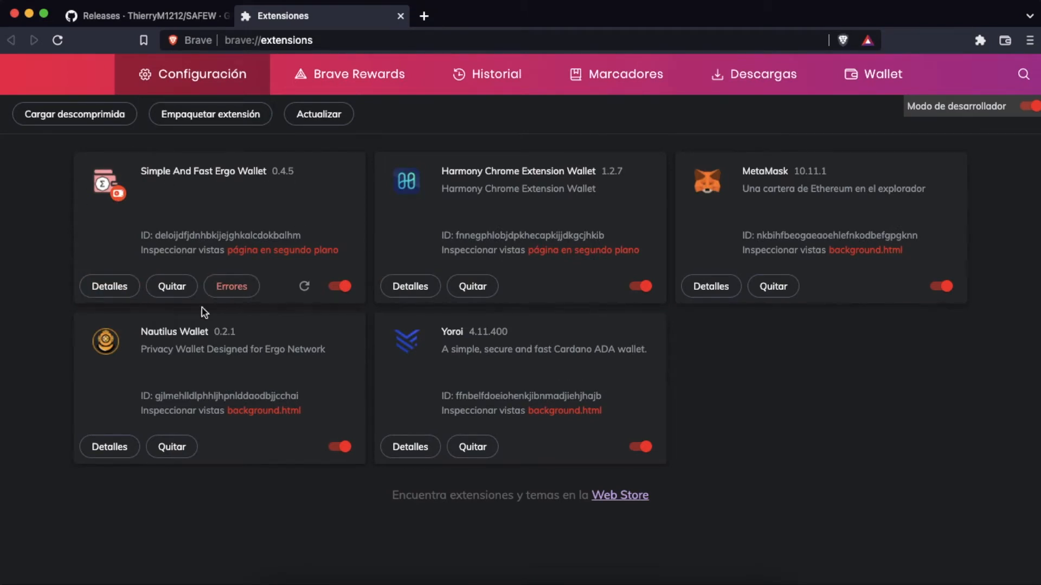
mouse_move(980, 40)
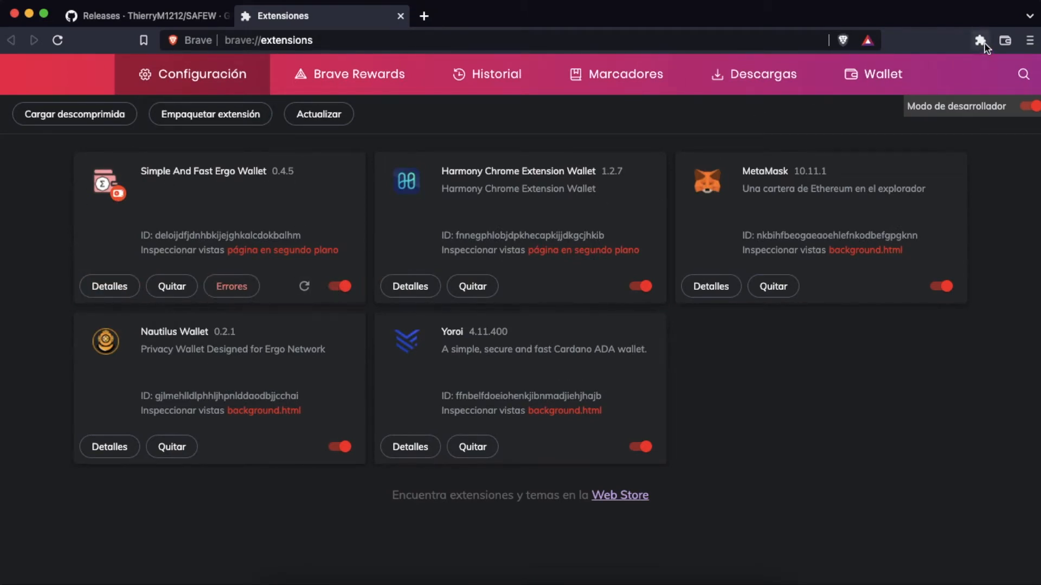
Pin Simple And Fast Ergo Wallet to the toolbar and launch it from its icon.
left_click(979, 40)
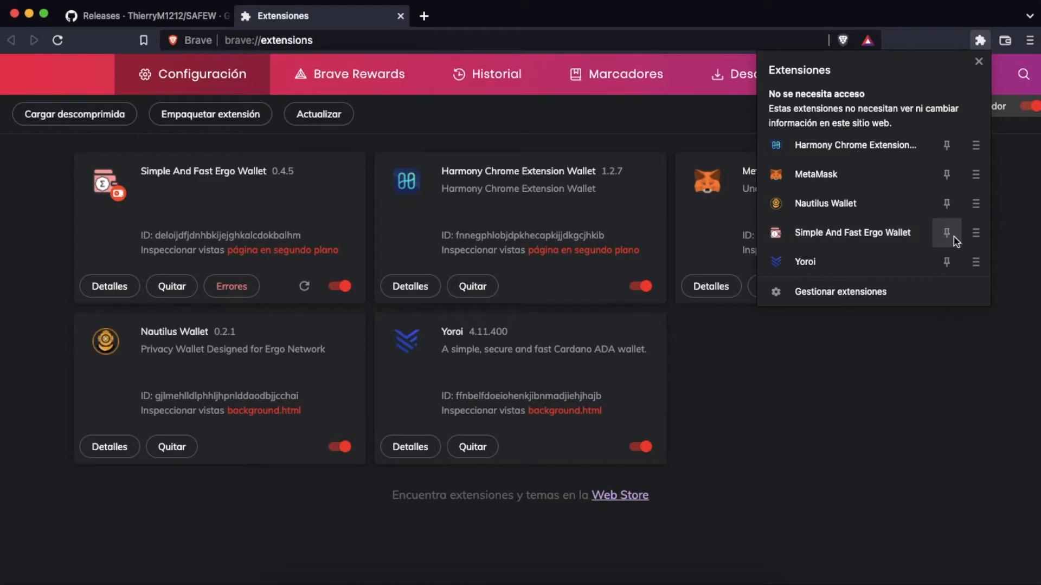
left_click(946, 232)
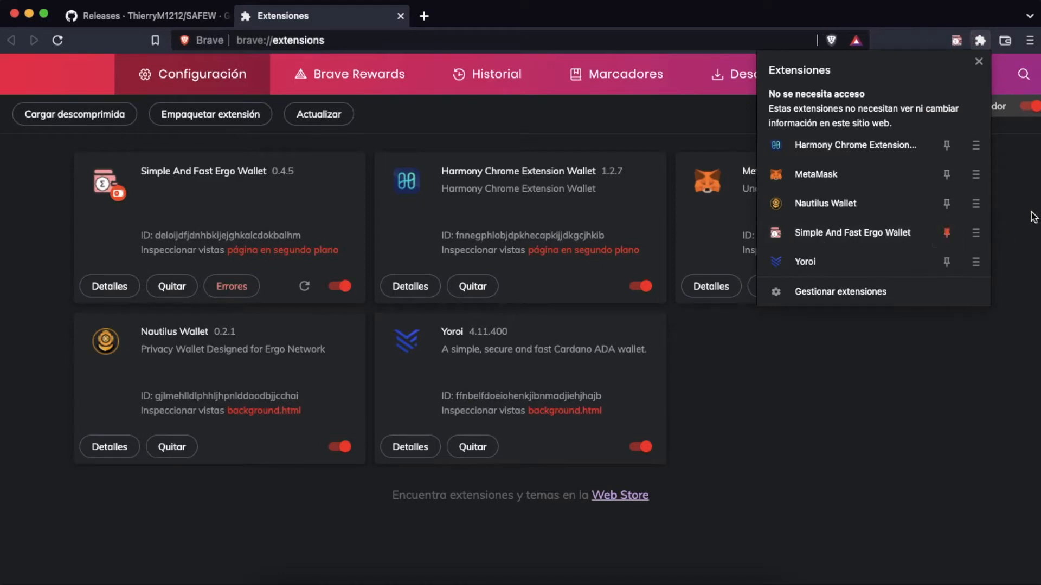
left_click(954, 41)
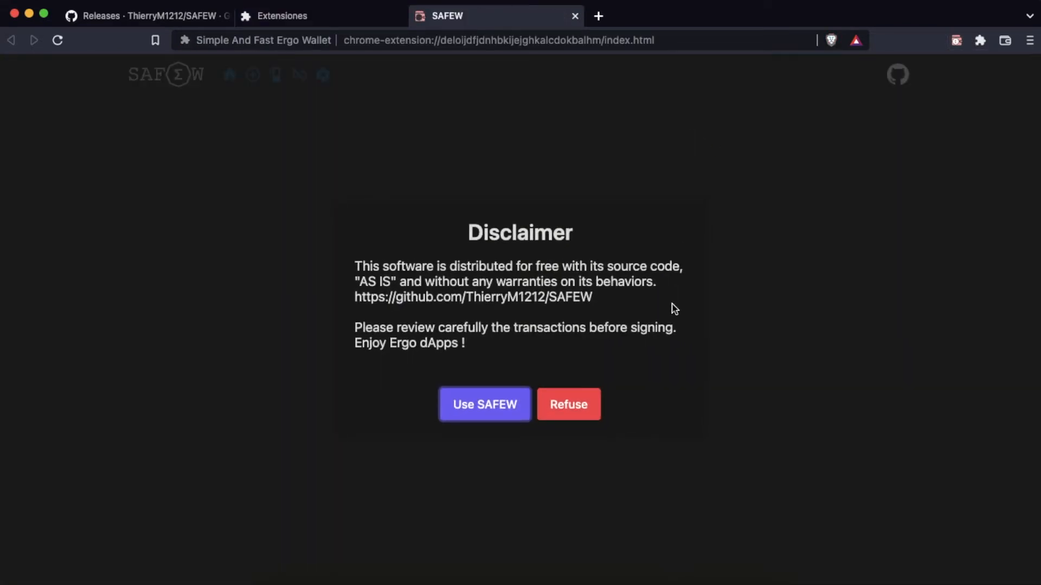
mouse_move(689, 366)
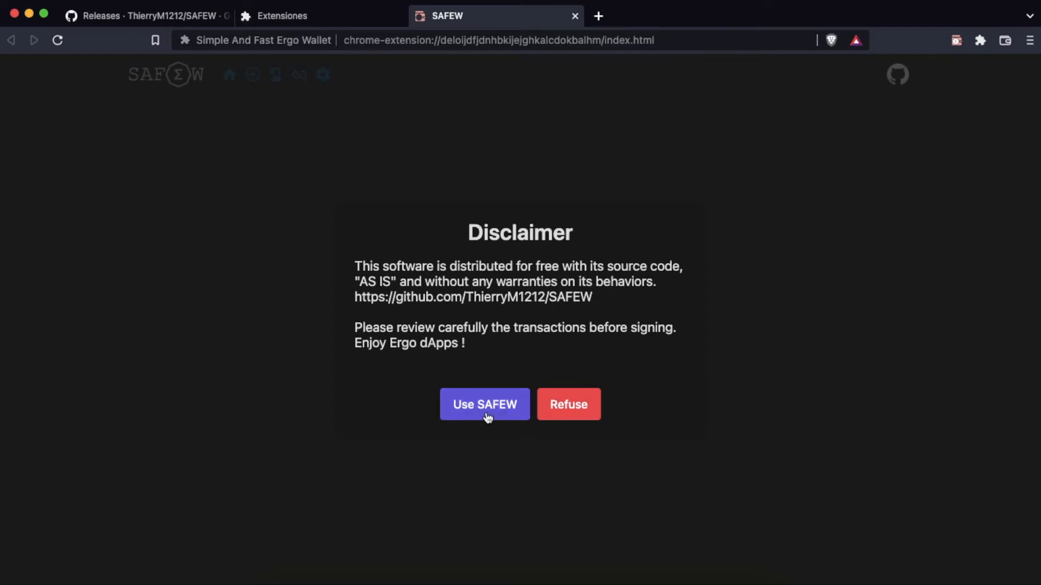
Accept the disclaimer with 'Use SAFEW' to reach the empty Wallets page.
left_click(485, 404)
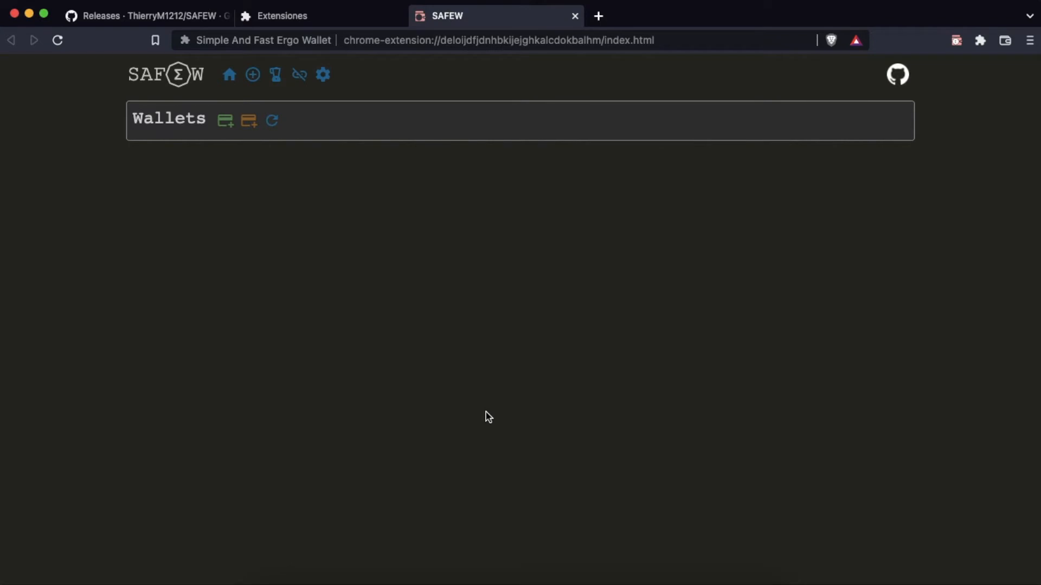
mouse_move(128, 131)
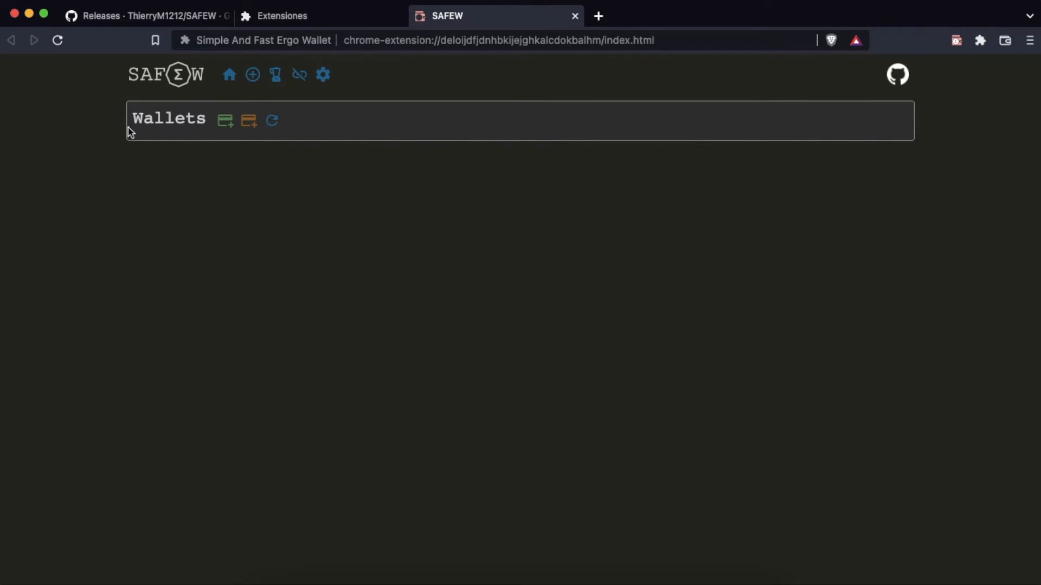
mouse_move(224, 121)
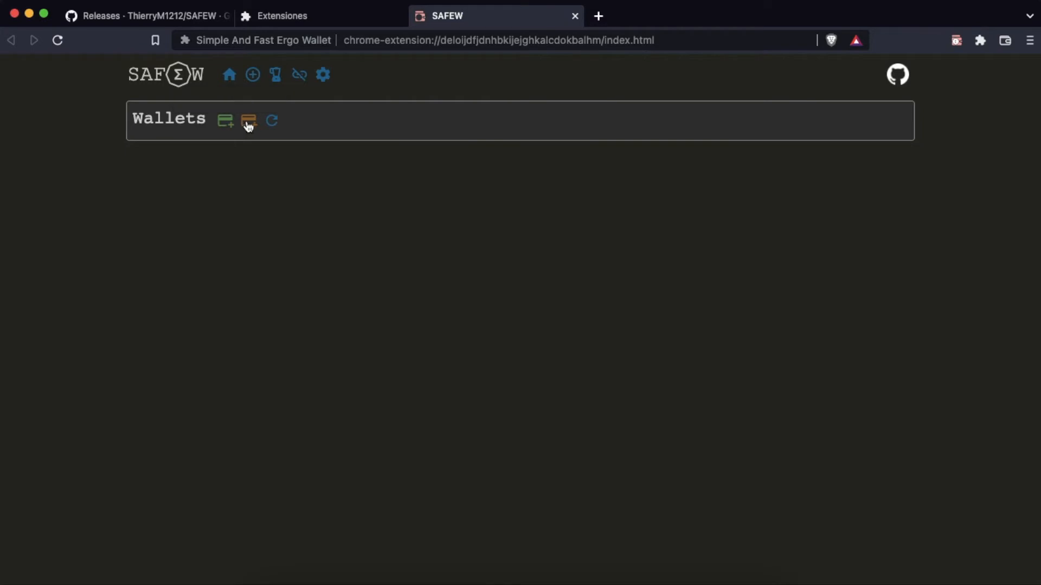
mouse_move(249, 122)
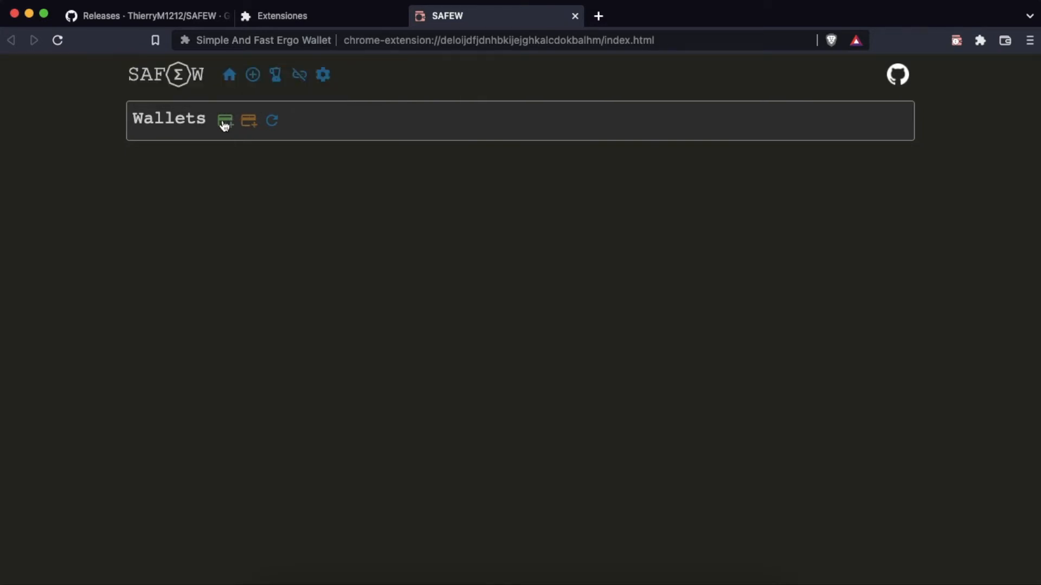
Start a new wallet named ErgoTutorials with a bright light-blue colour.
left_click(224, 119)
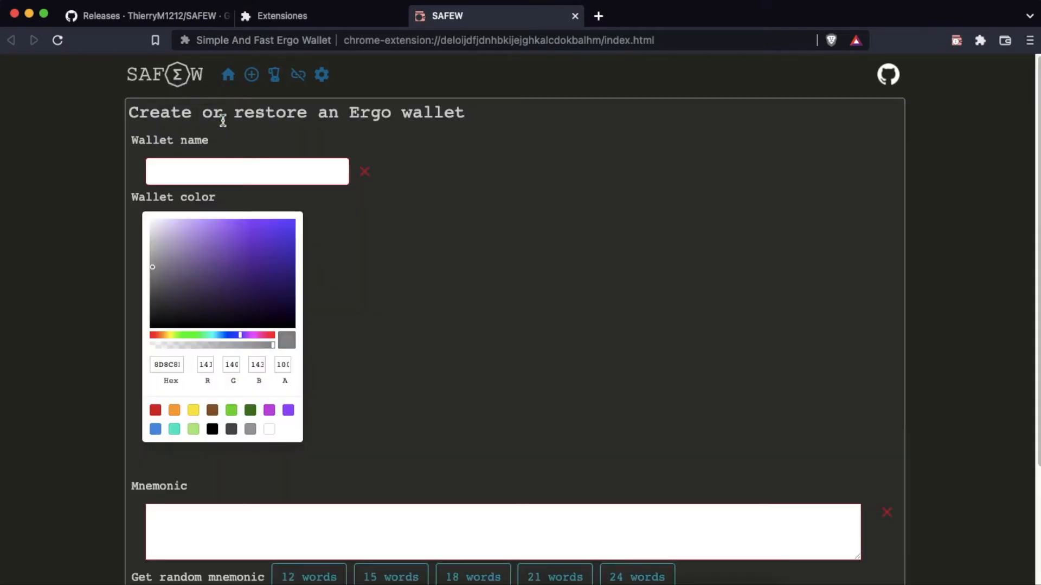
type("ErgoTutorials")
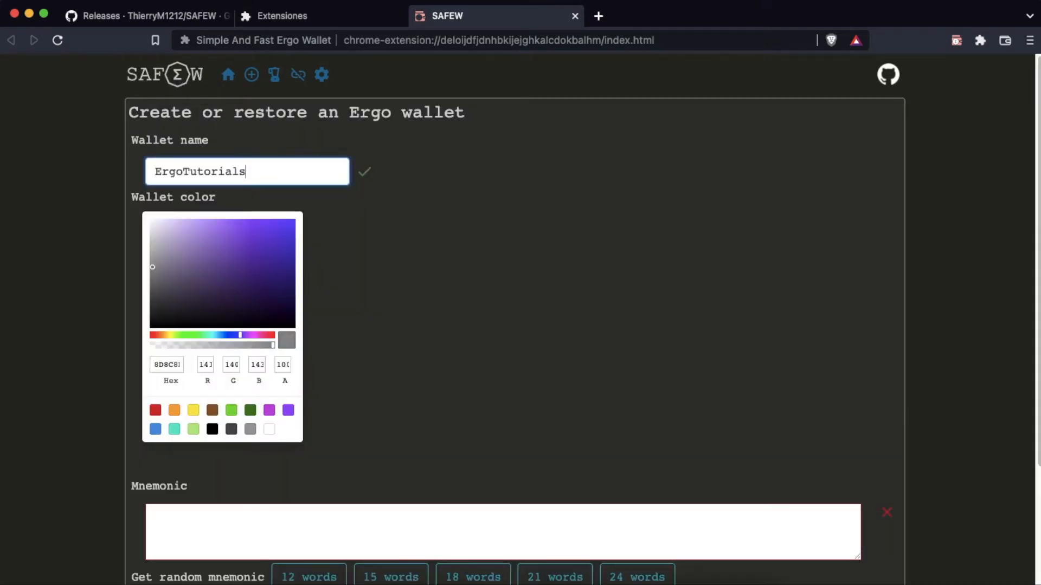
mouse_move(275, 283)
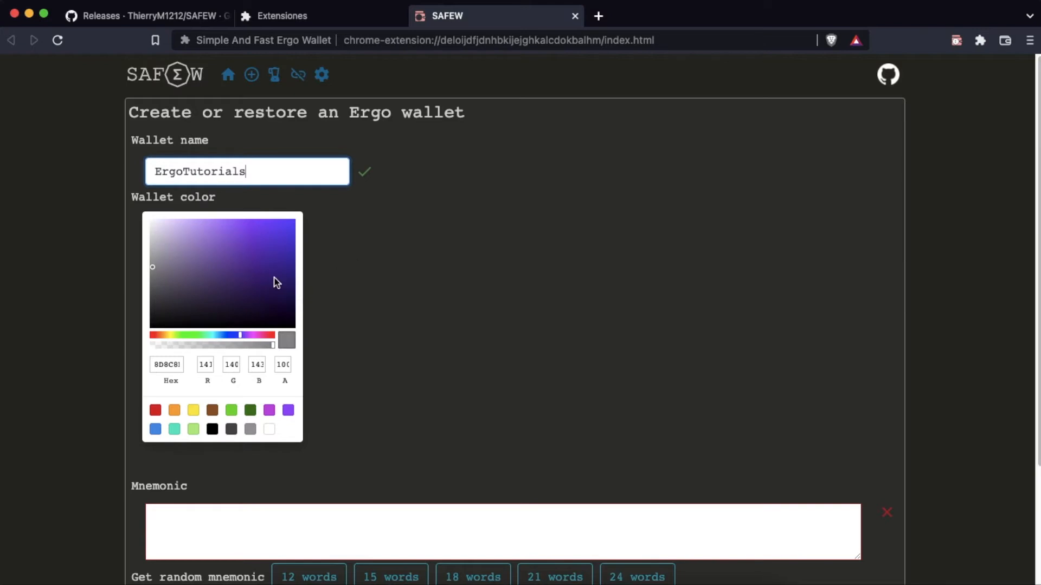
left_click_drag(238, 335, 219, 335)
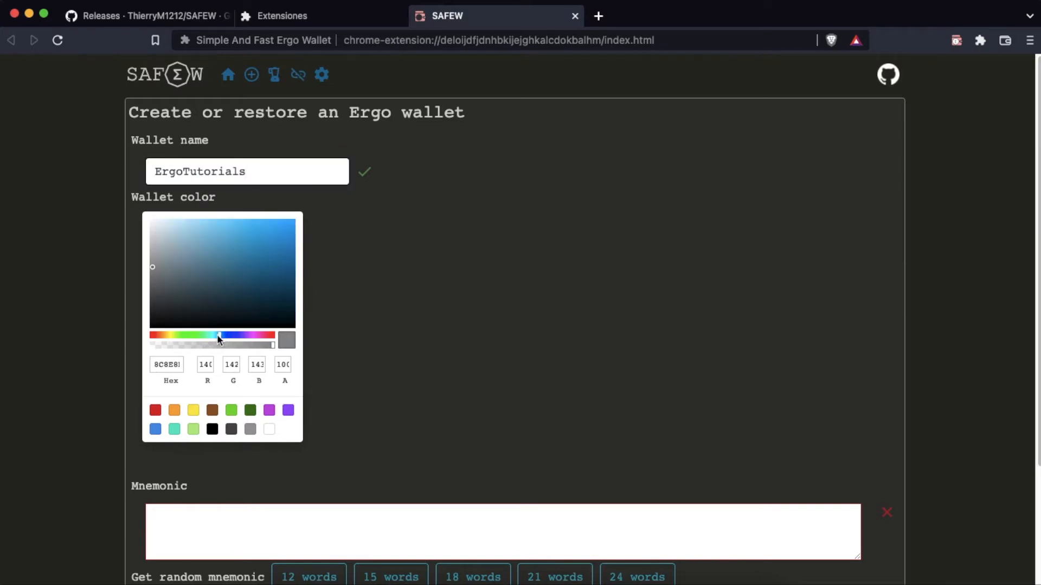
left_click_drag(152, 266, 290, 248)
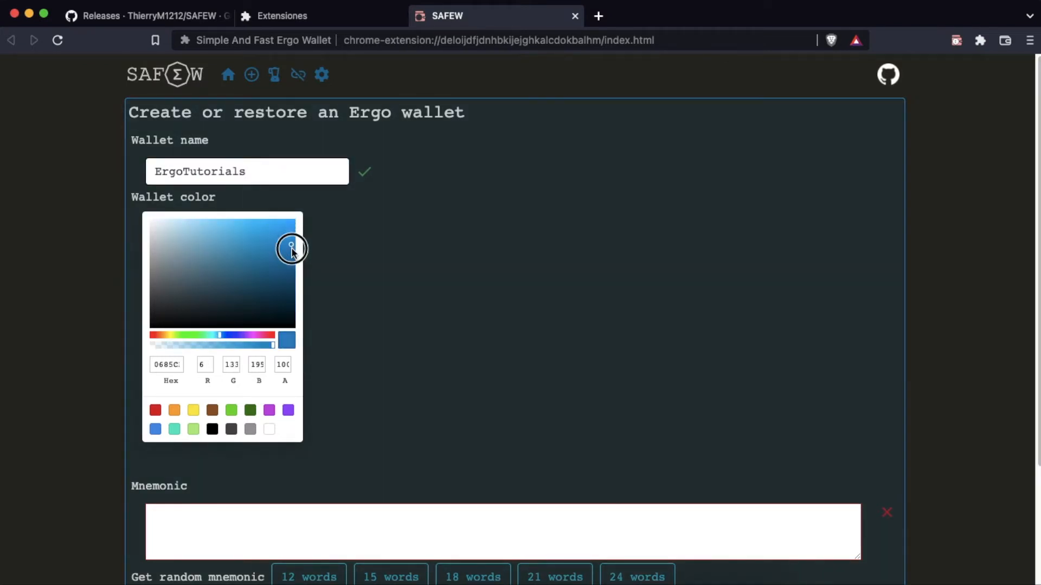
left_click_drag(291, 246, 285, 227)
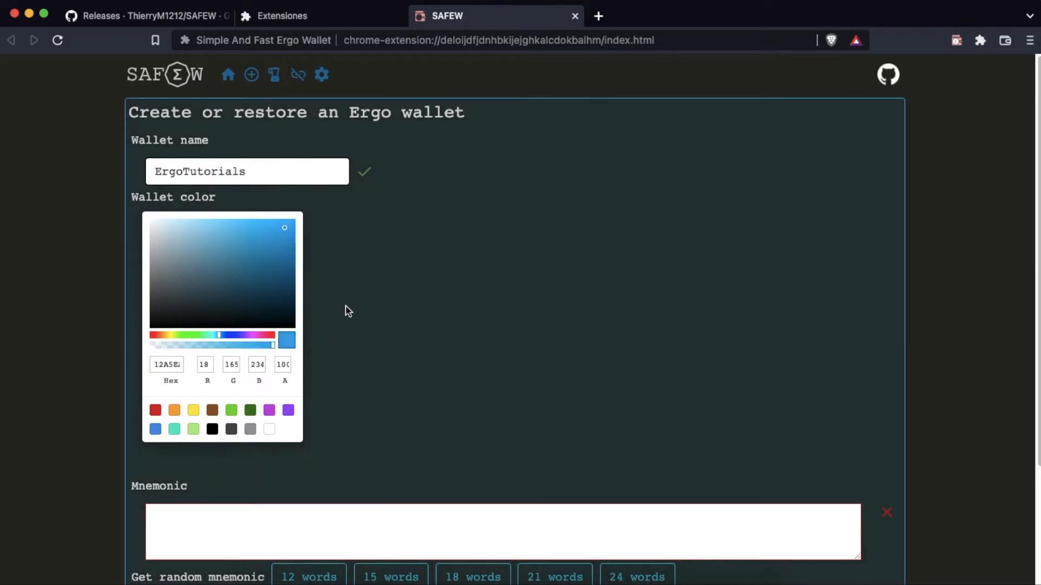
Generate a random 24-word mnemonic and enter the spending password.
scroll("down", 3)
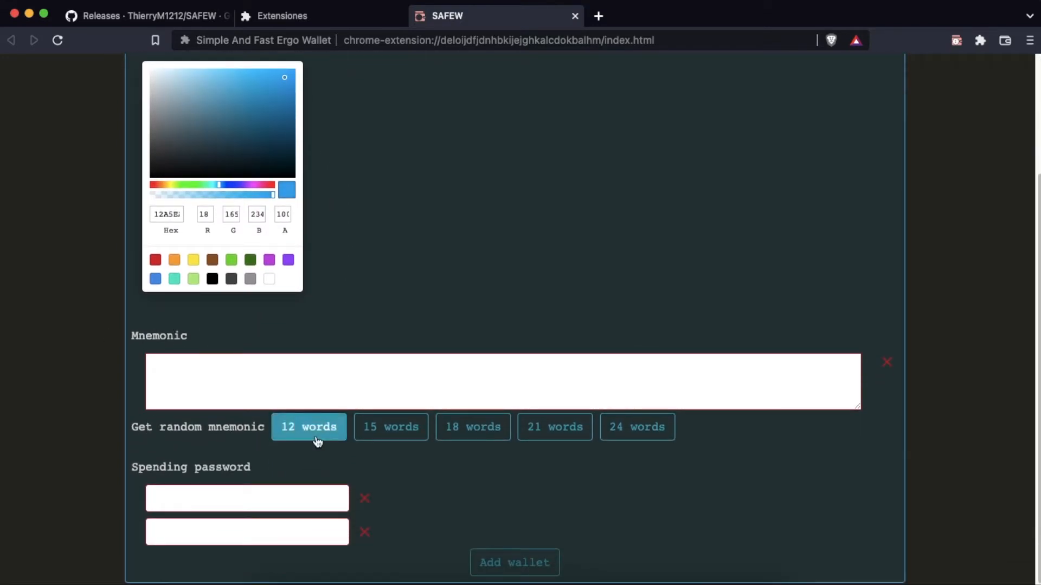
left_click(554, 427)
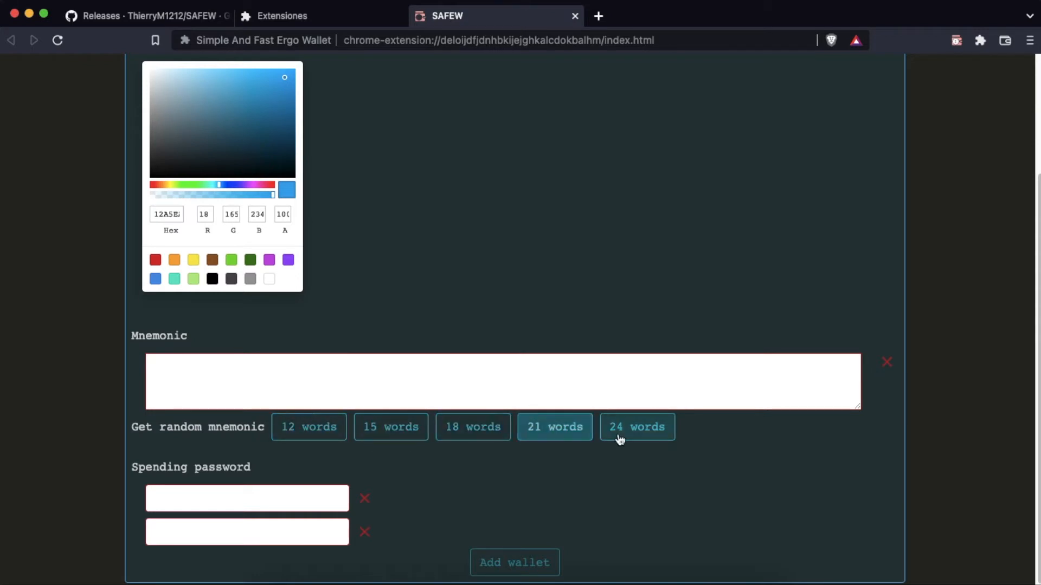
left_click(638, 427)
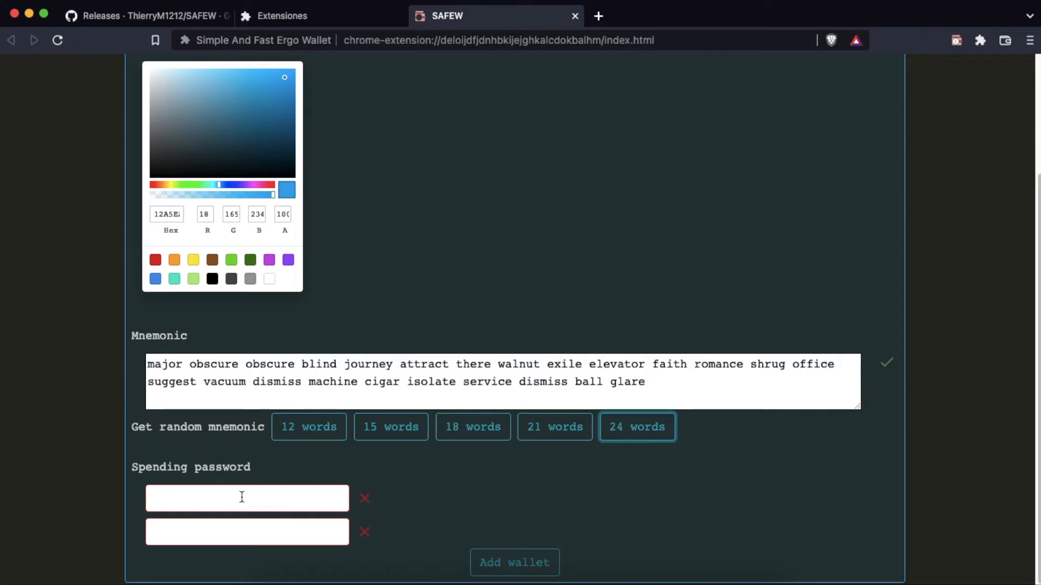
left_click(246, 498)
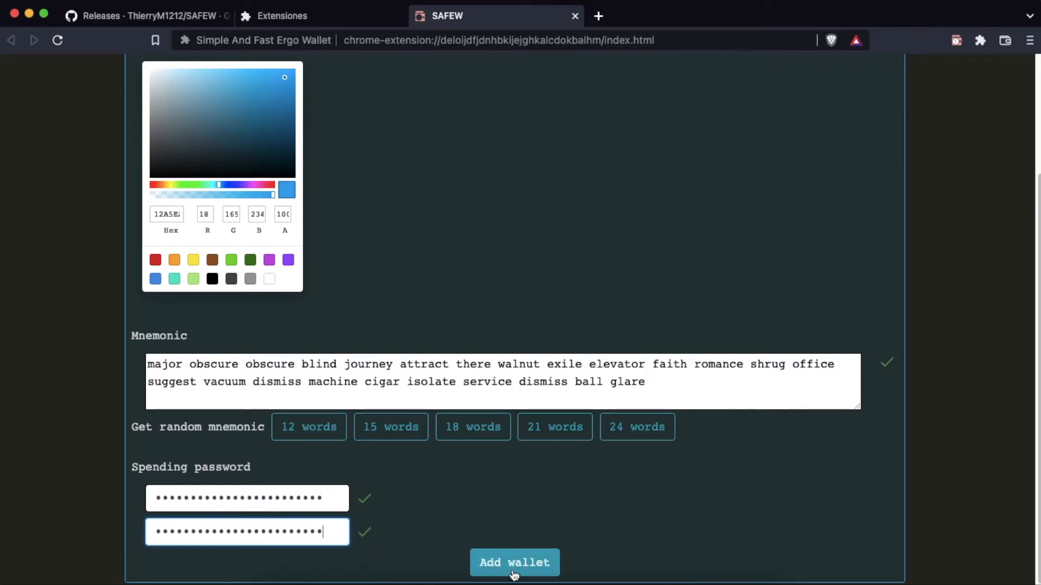
Add the ErgoTutorials wallet, select its mnemonic for backup and acknowledge the warning.
left_click(514, 577)
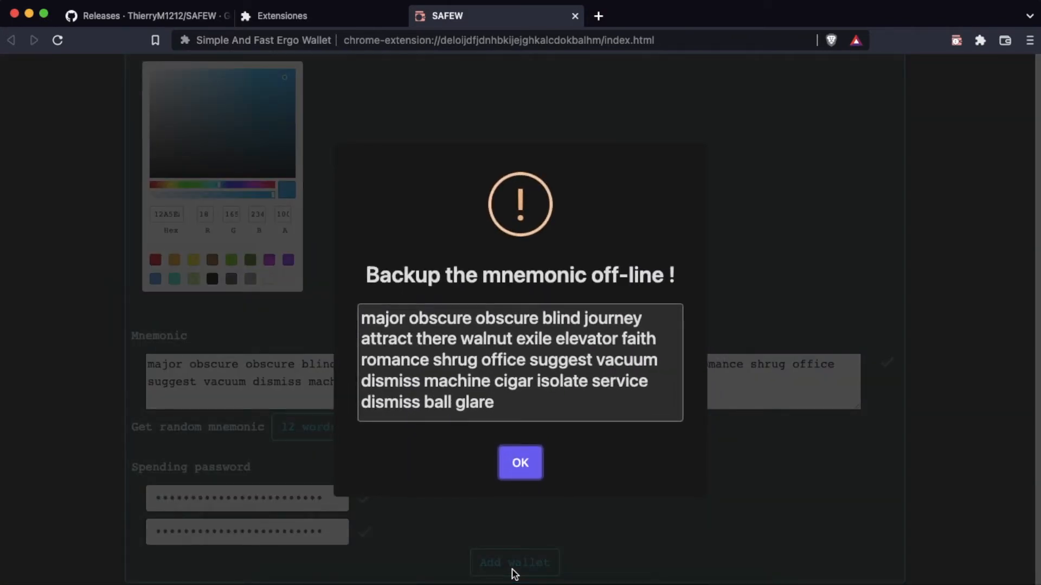
mouse_move(360, 320)
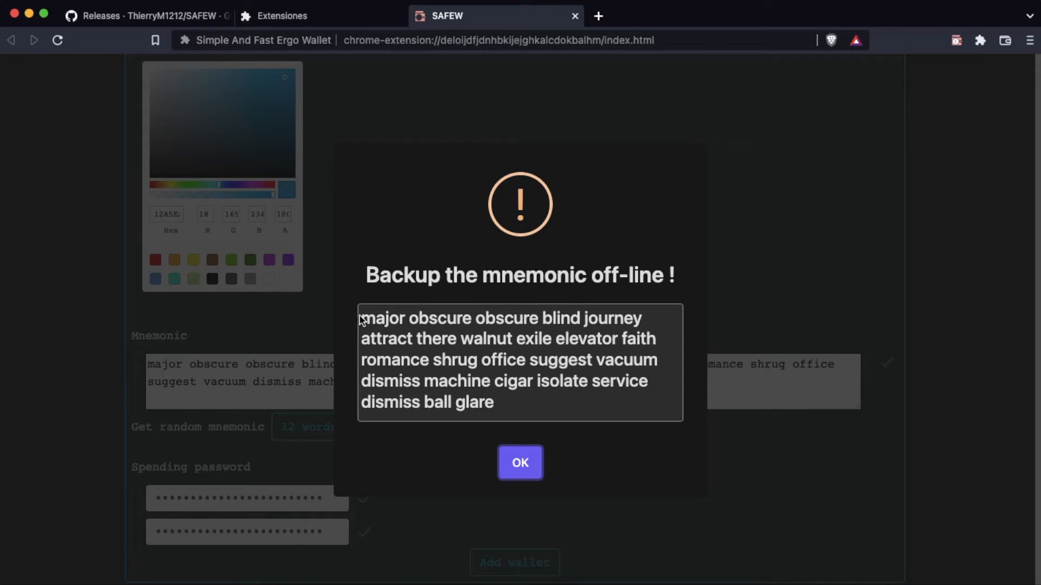
left_click_drag(360, 318, 494, 402)
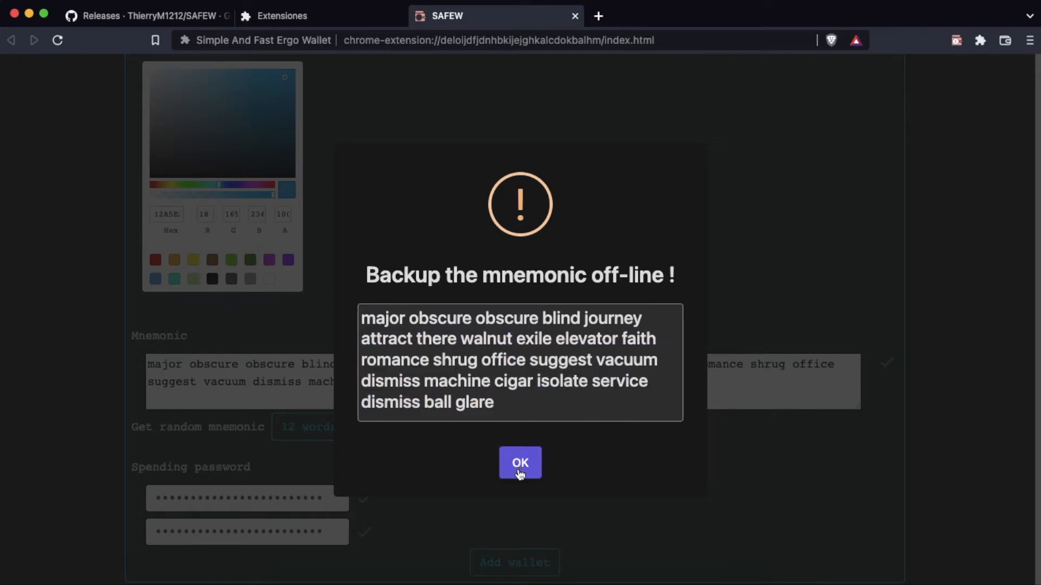
left_click(520, 463)
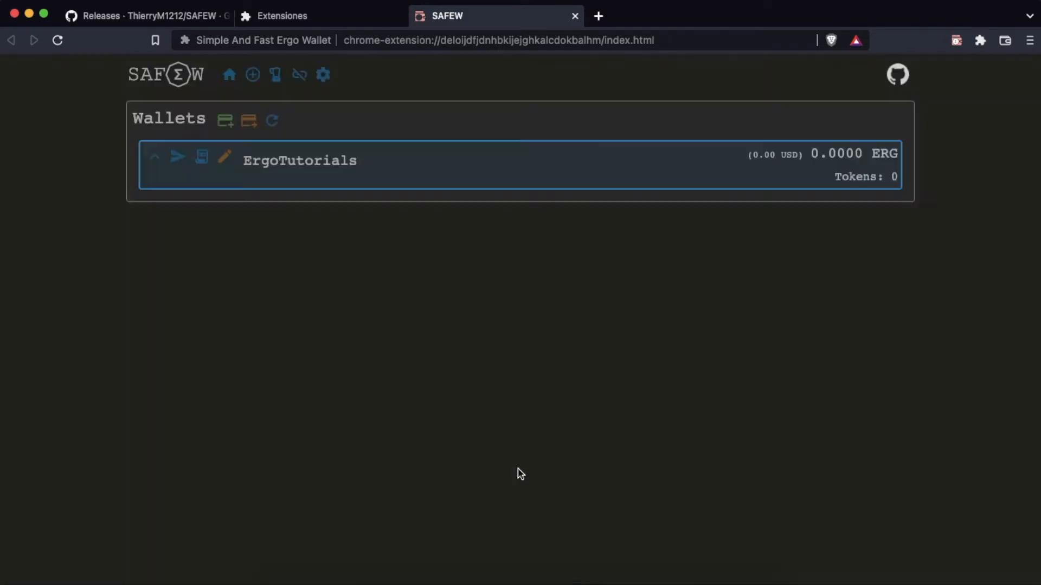
mouse_move(276, 245)
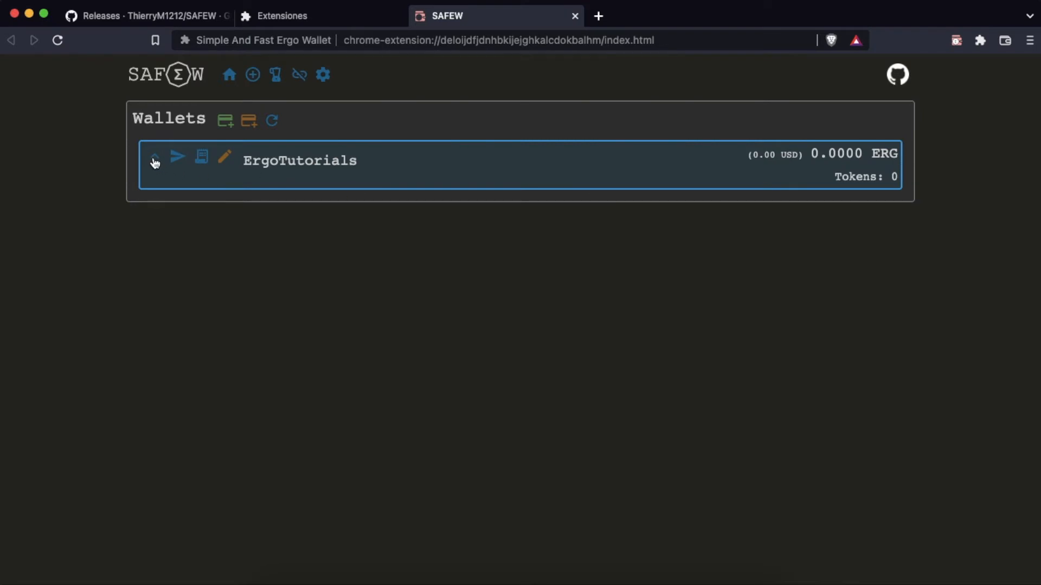
Expand ErgoTutorials to reveal its receiving address, then collapse it awaiting incoming ERG.
left_click(154, 160)
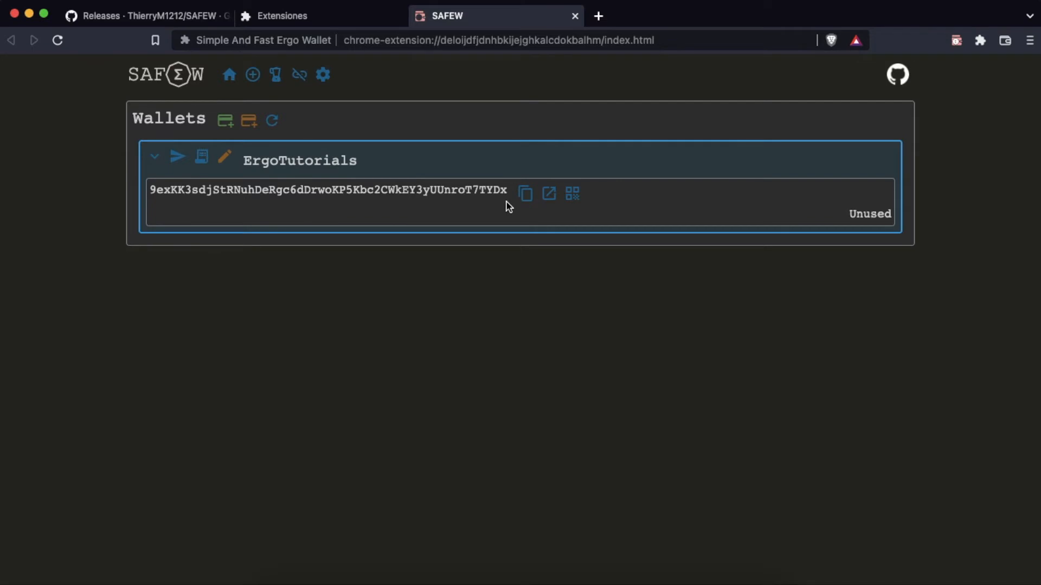
mouse_move(466, 204)
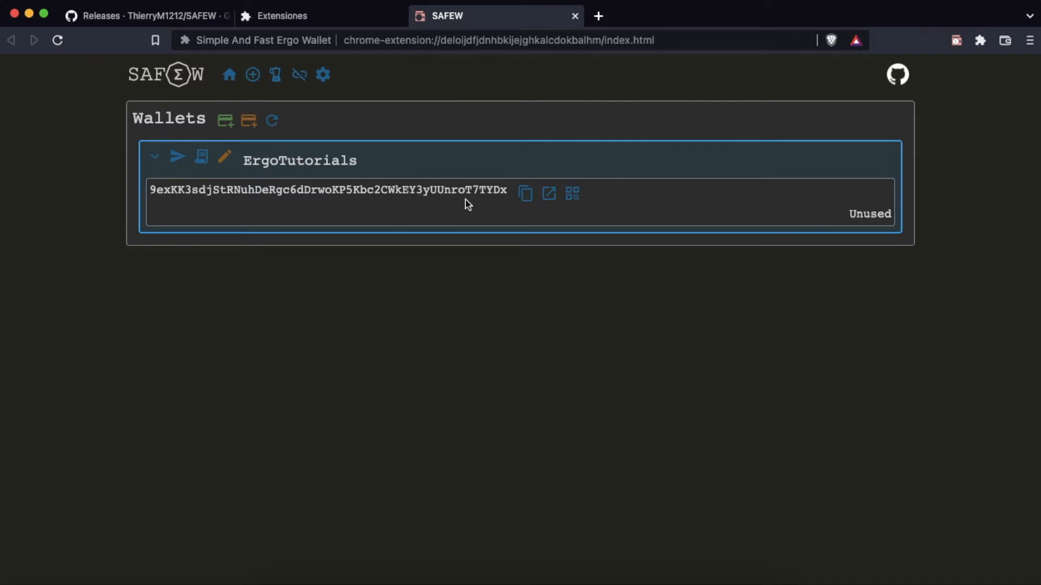
mouse_move(154, 202)
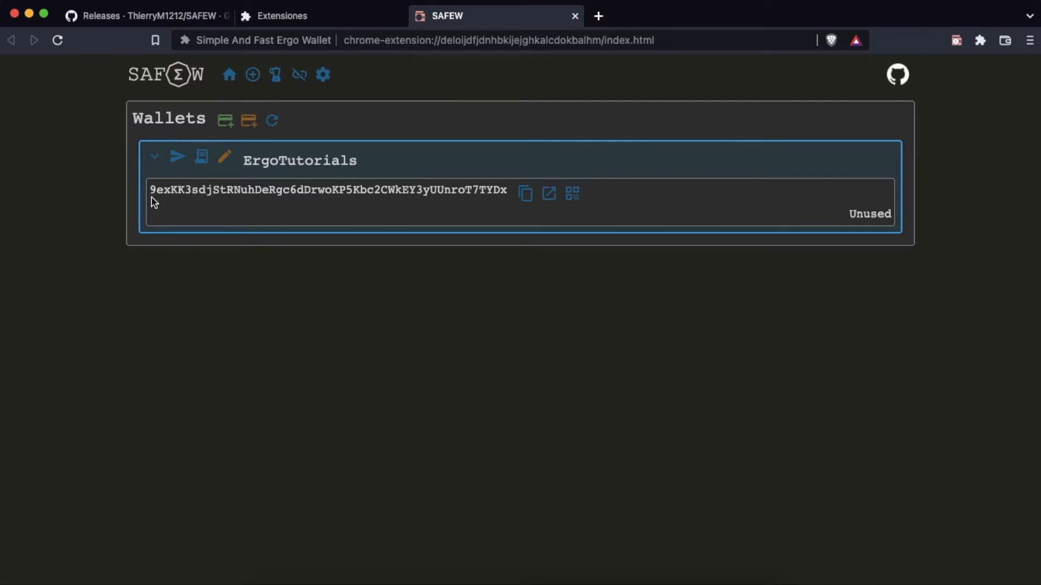
left_click(154, 160)
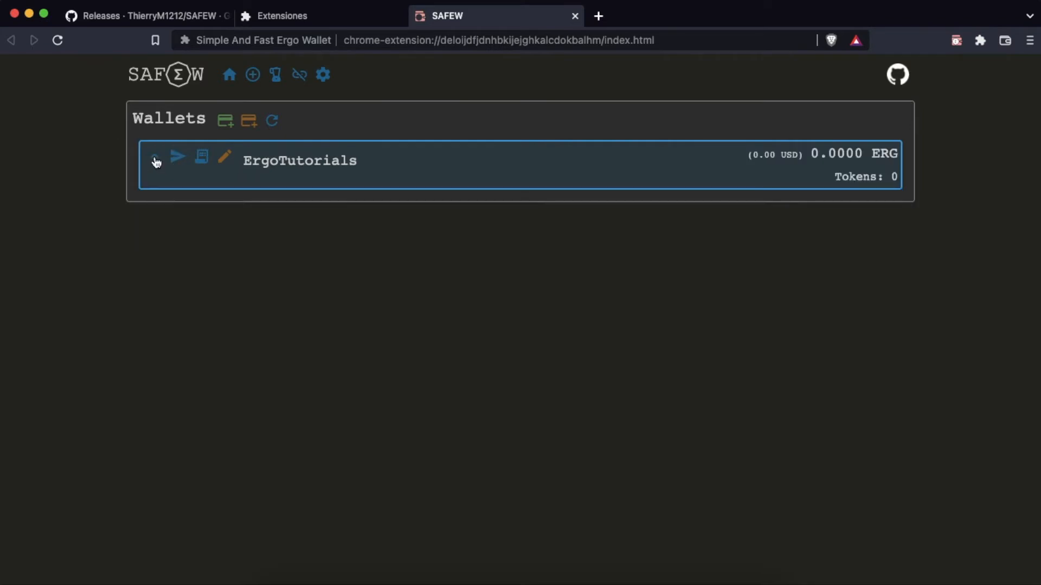
left_click(155, 158)
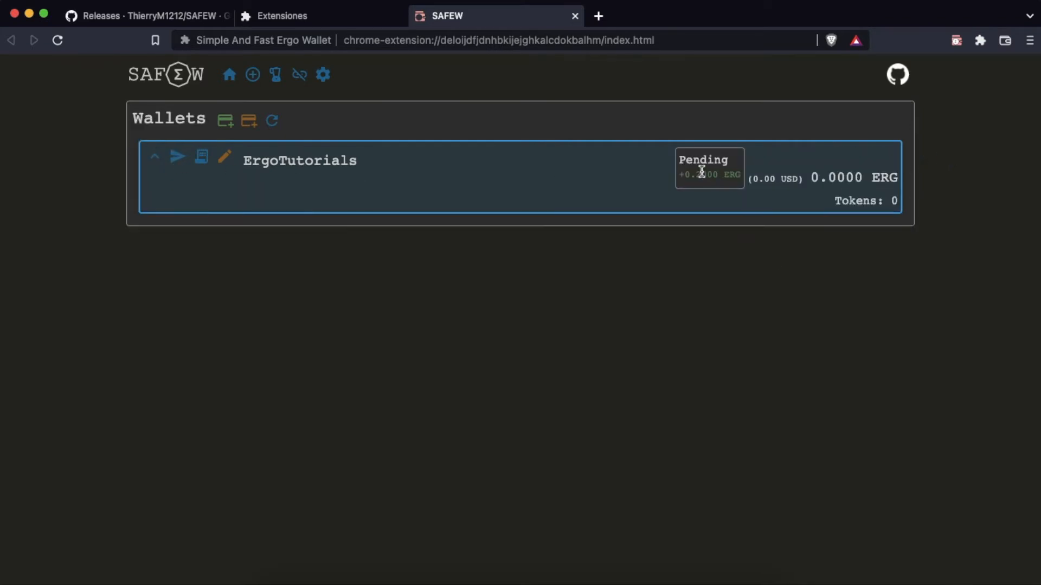
mouse_move(691, 210)
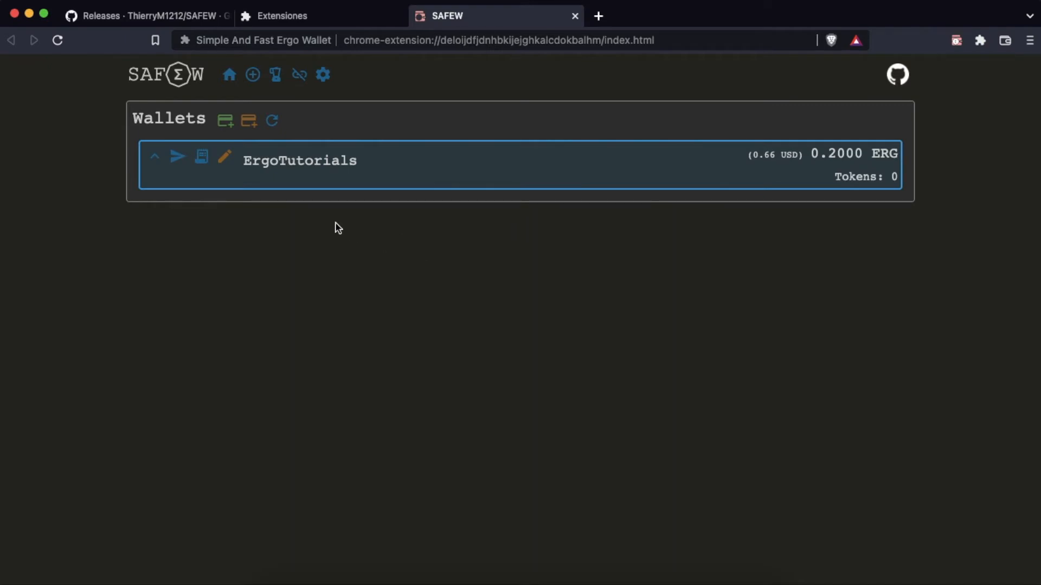
mouse_move(177, 165)
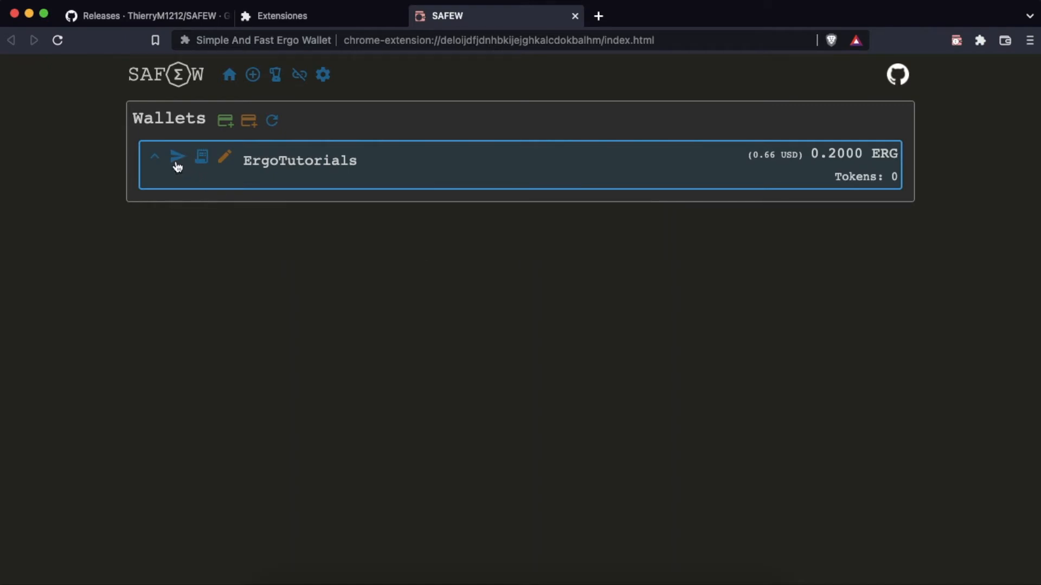
Prepare a send from ErgoTutorials to address 9gfd4Kvq…Syxd with Send all selected (0.1989 ERG).
left_click(178, 158)
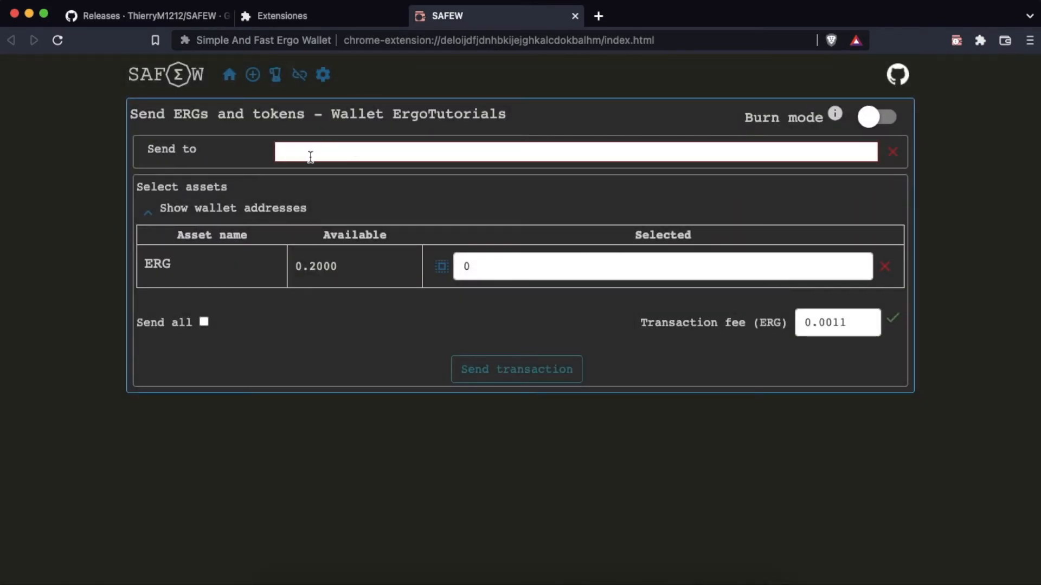
type("9gfd4KvqJe3QnqQnkN66bb8eubUVokQQyMu3VLY7DvBC8S9Syxd")
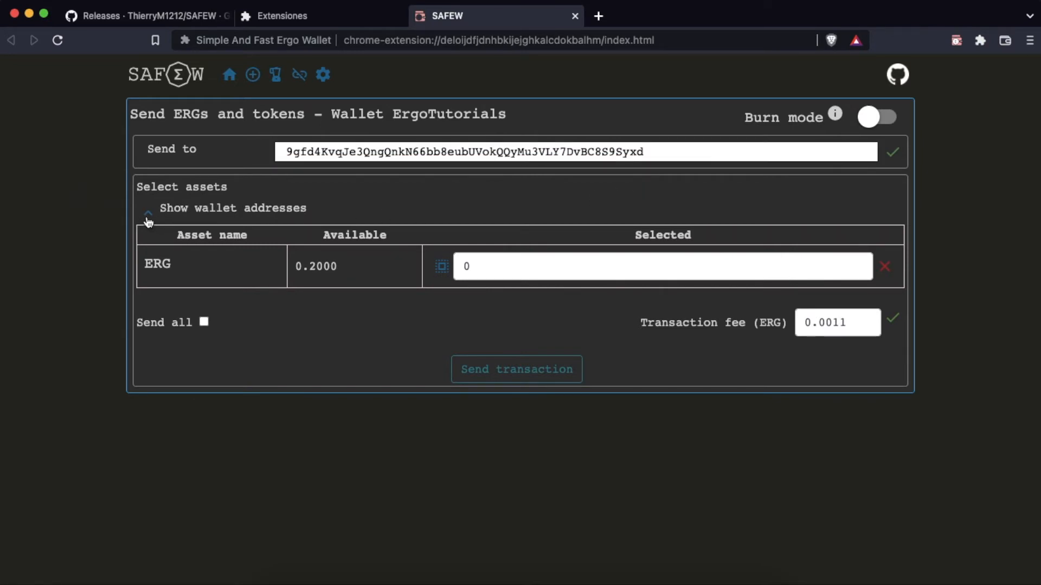
left_click(147, 213)
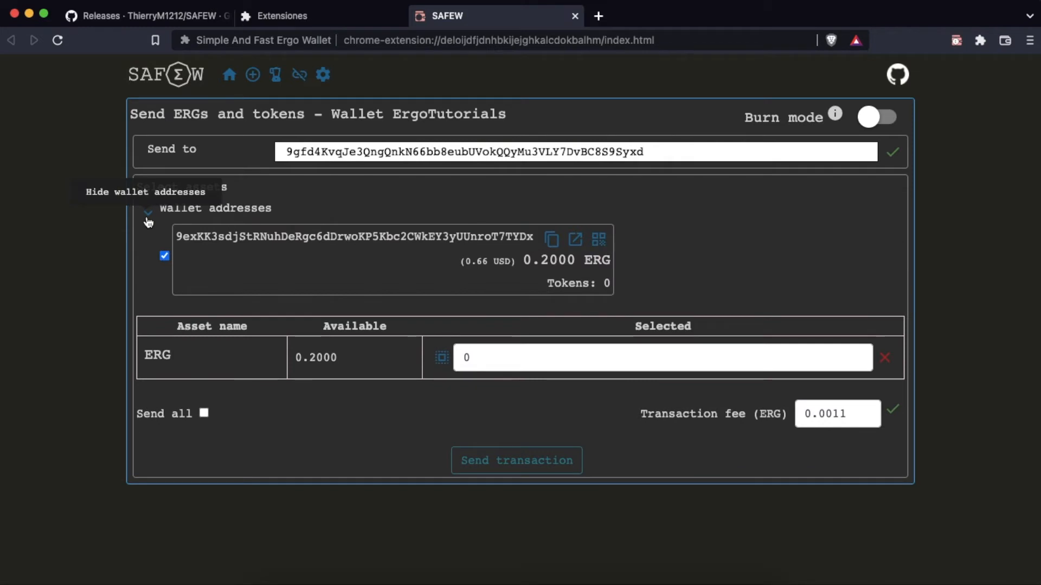
left_click(147, 210)
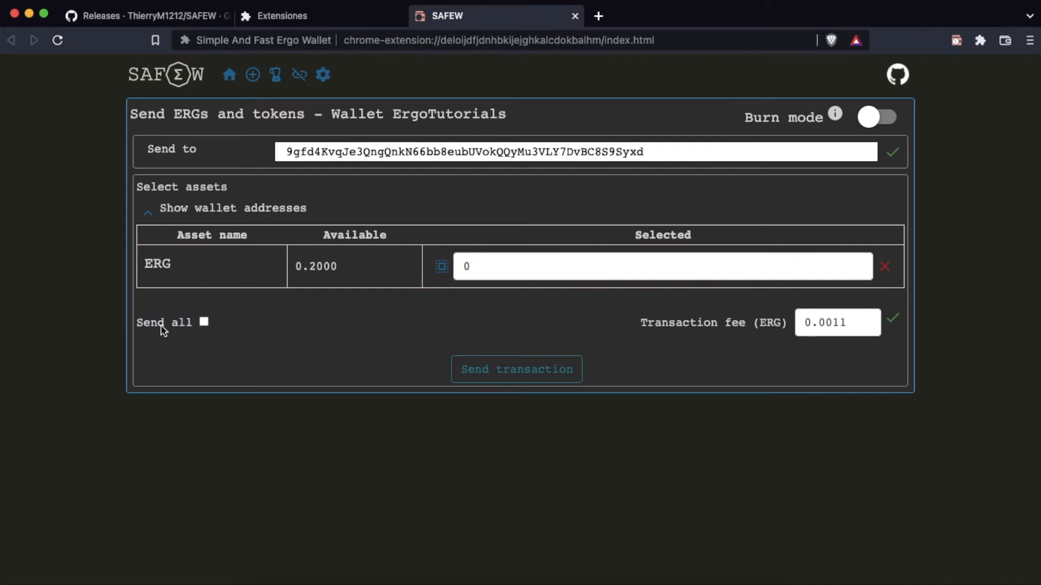
left_click(204, 322)
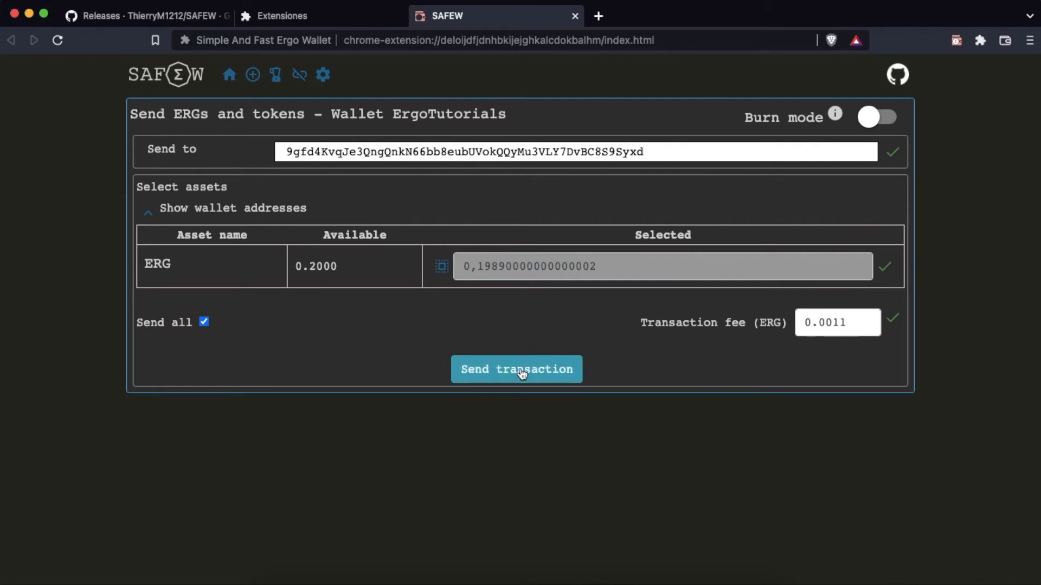
Send the 0.1989 ERG transaction and sign it with the spending password.
left_click(516, 368)
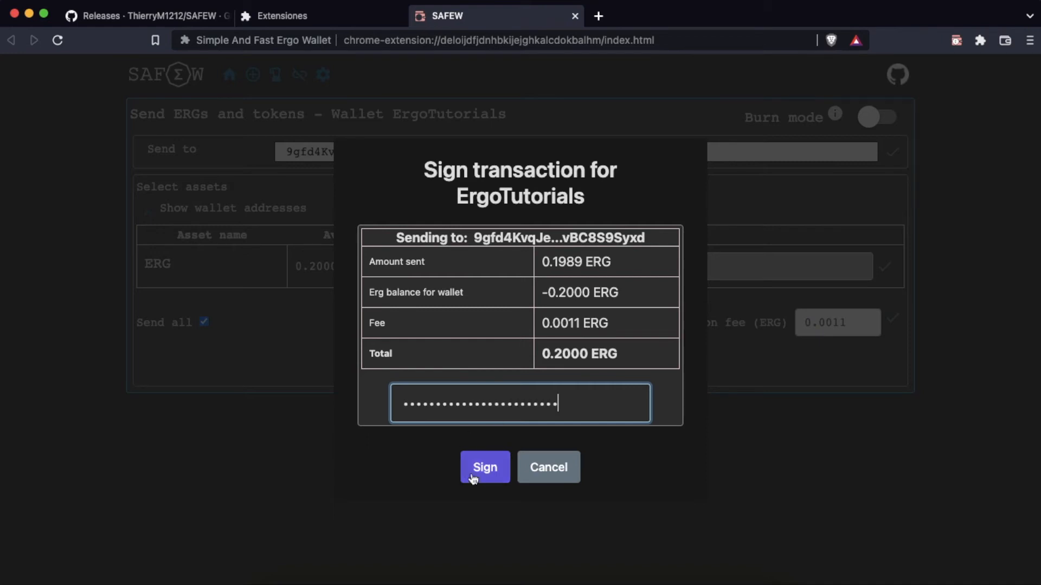
left_click(484, 467)
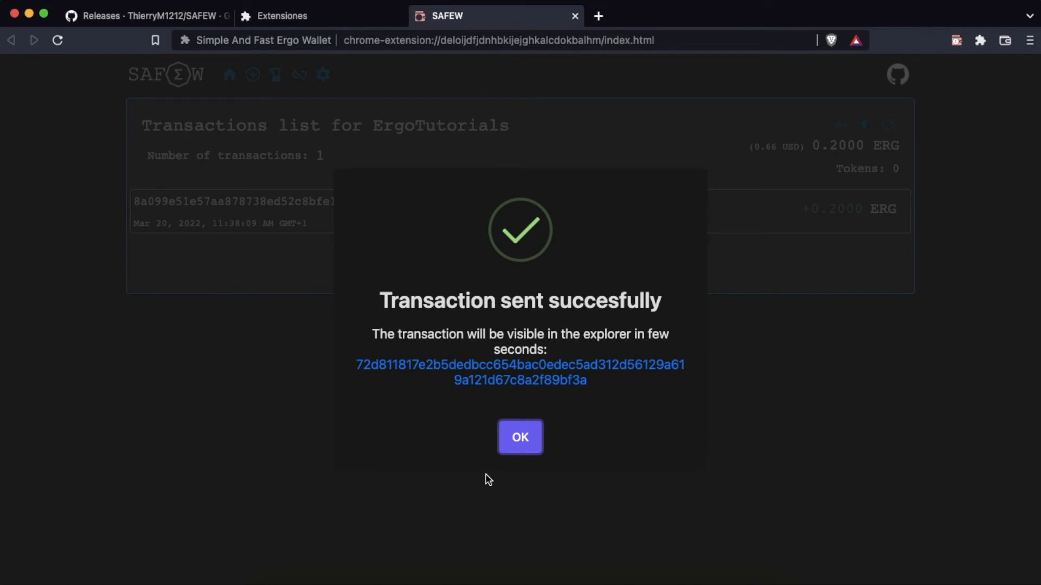
Dismiss the sent notice, view the received transaction in the explorer and select the pending transaction's id.
left_click(521, 437)
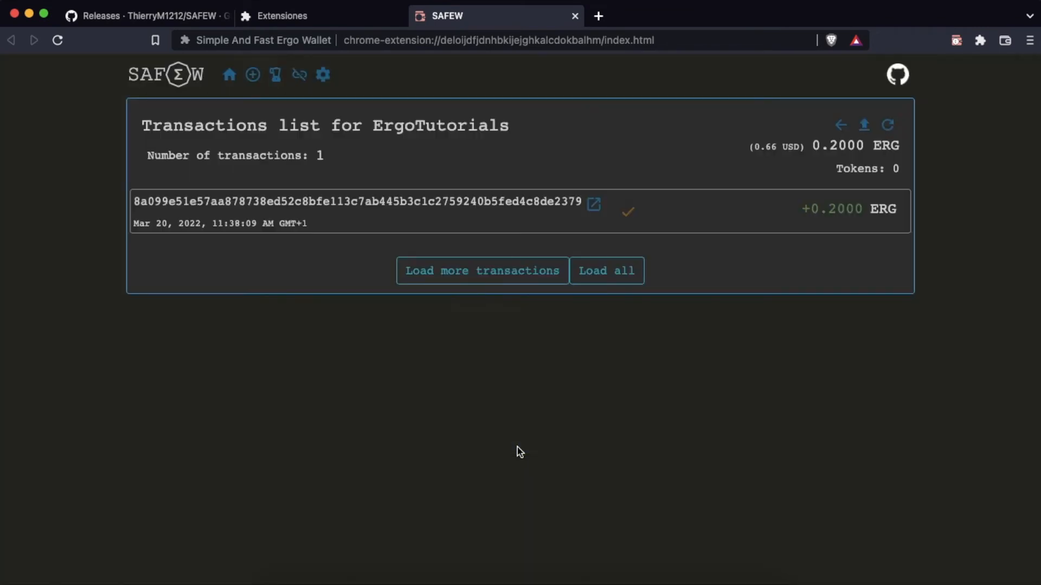
mouse_move(495, 207)
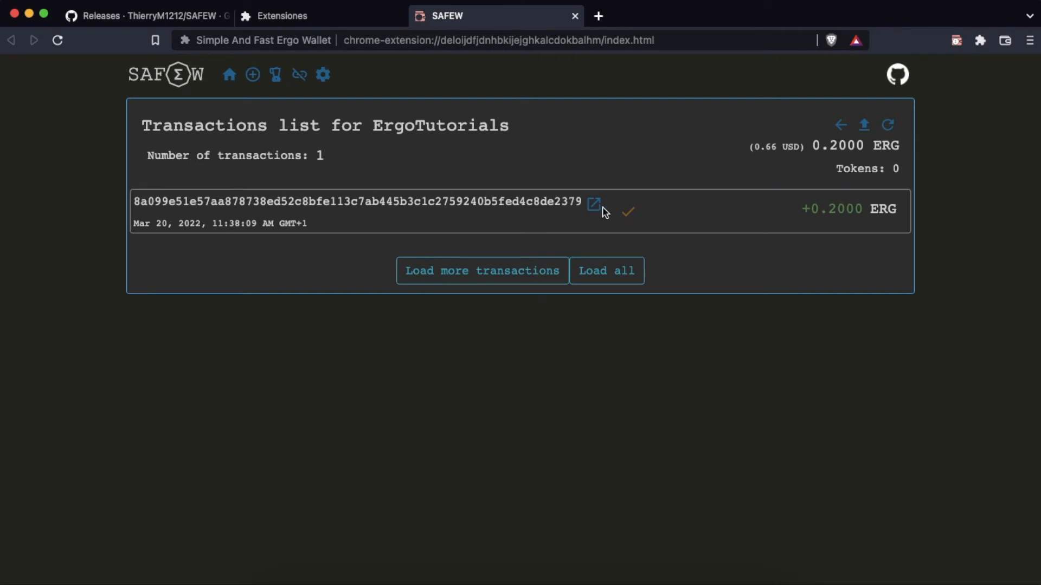
mouse_move(594, 204)
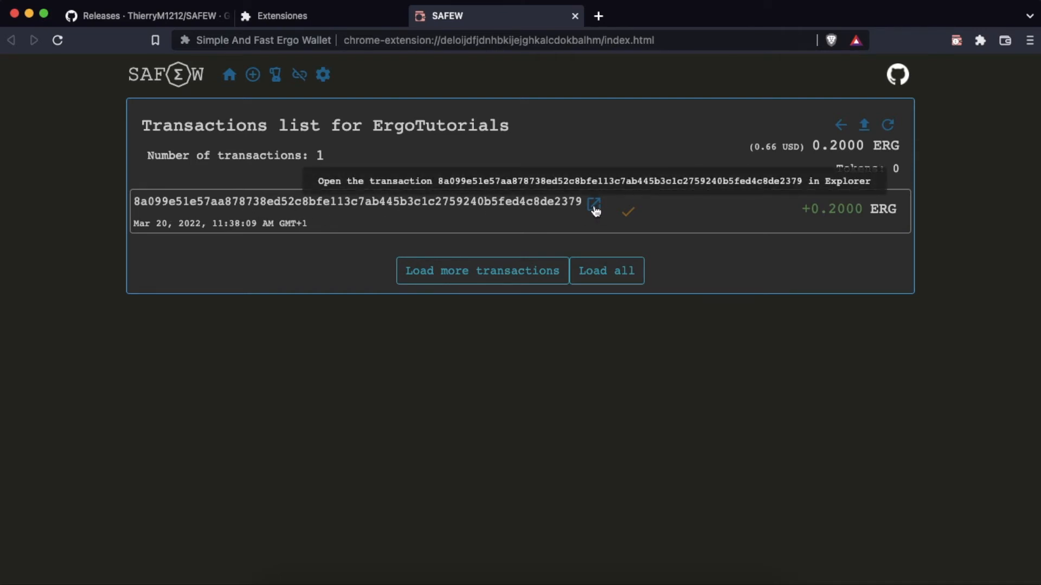
left_click(596, 201)
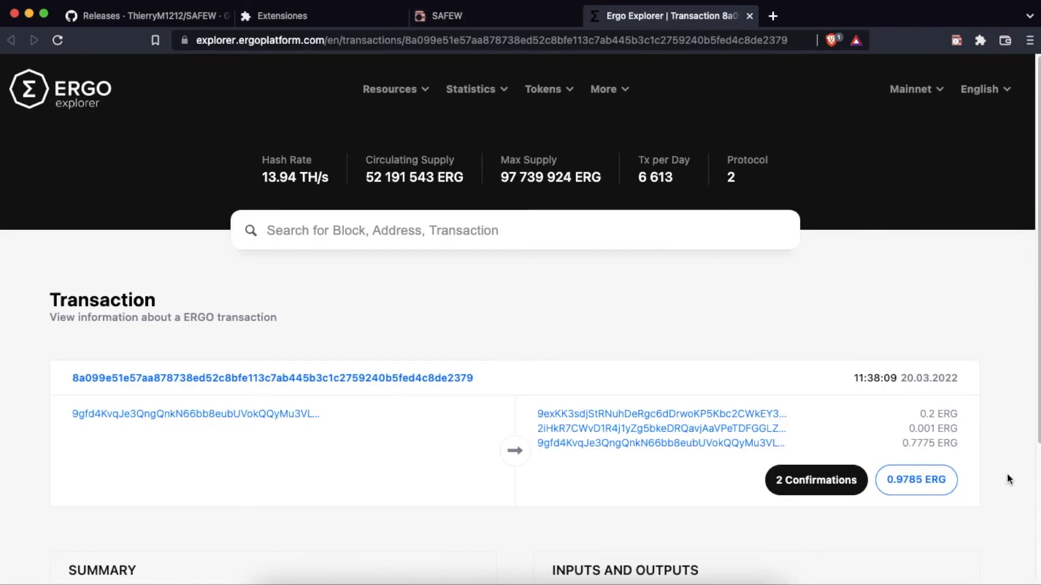
mouse_move(755, 9)
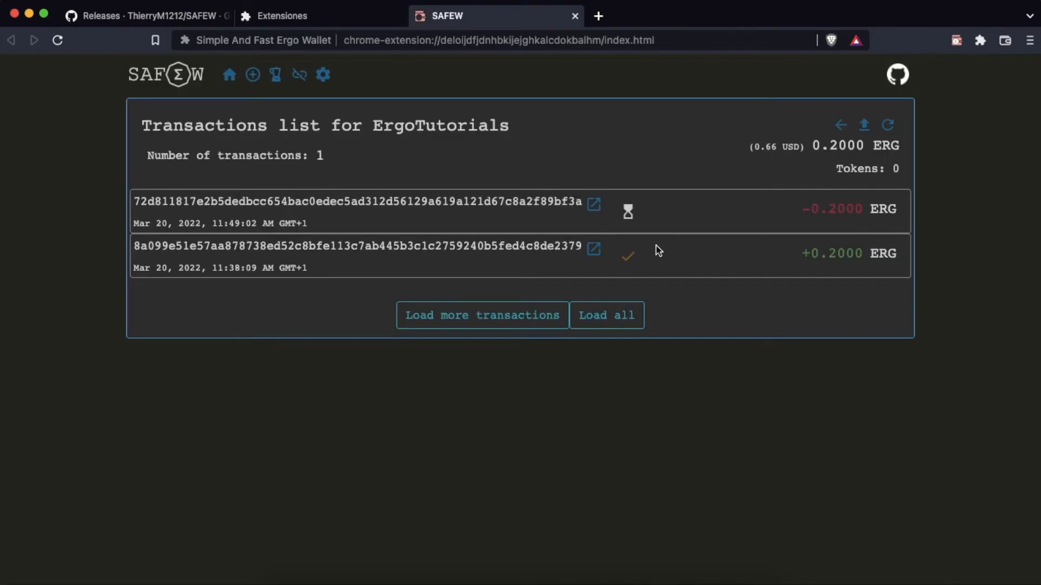
mouse_move(629, 210)
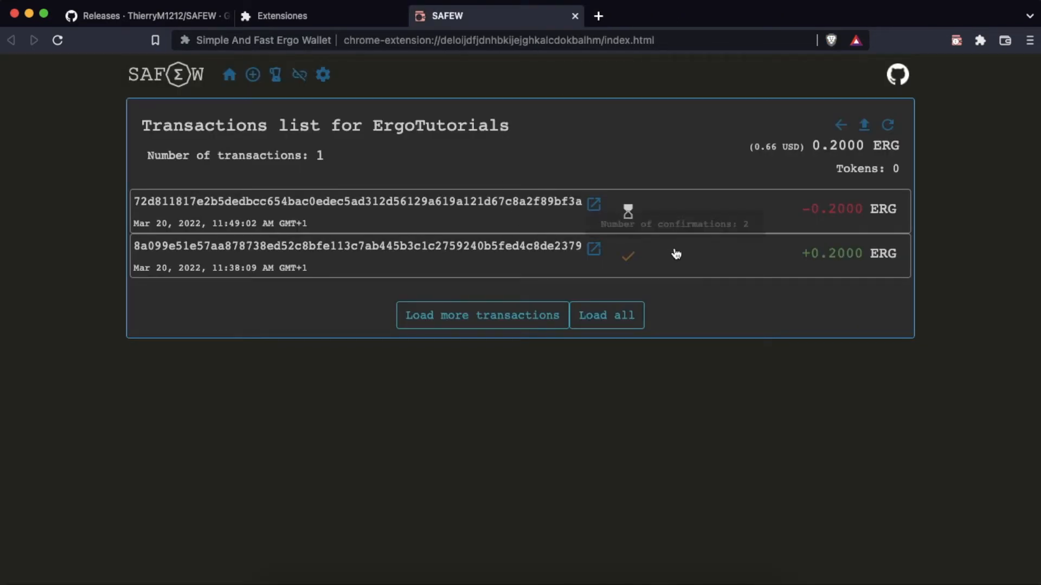
mouse_move(234, 214)
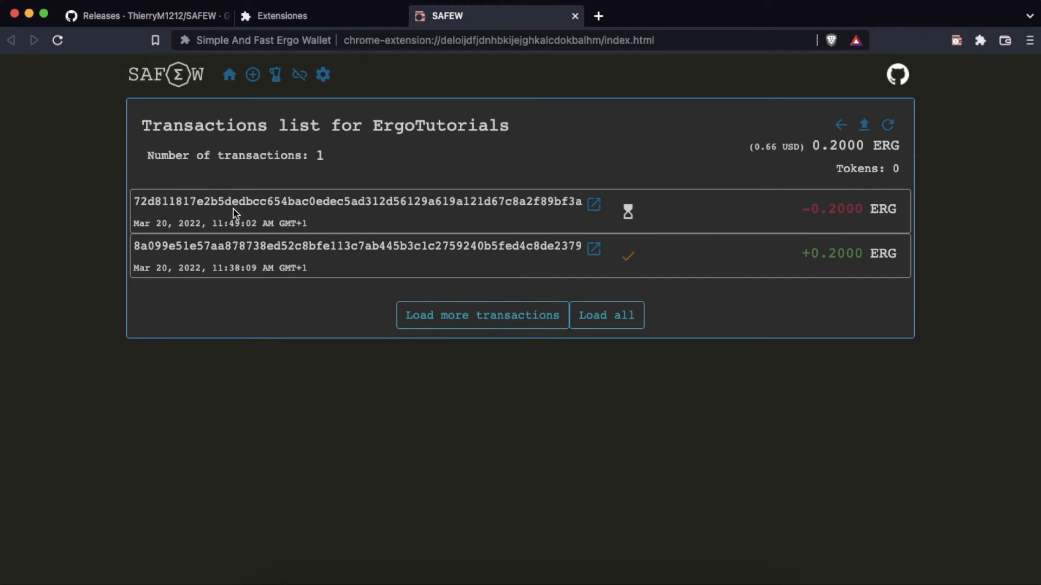
left_click_drag(134, 201, 577, 201)
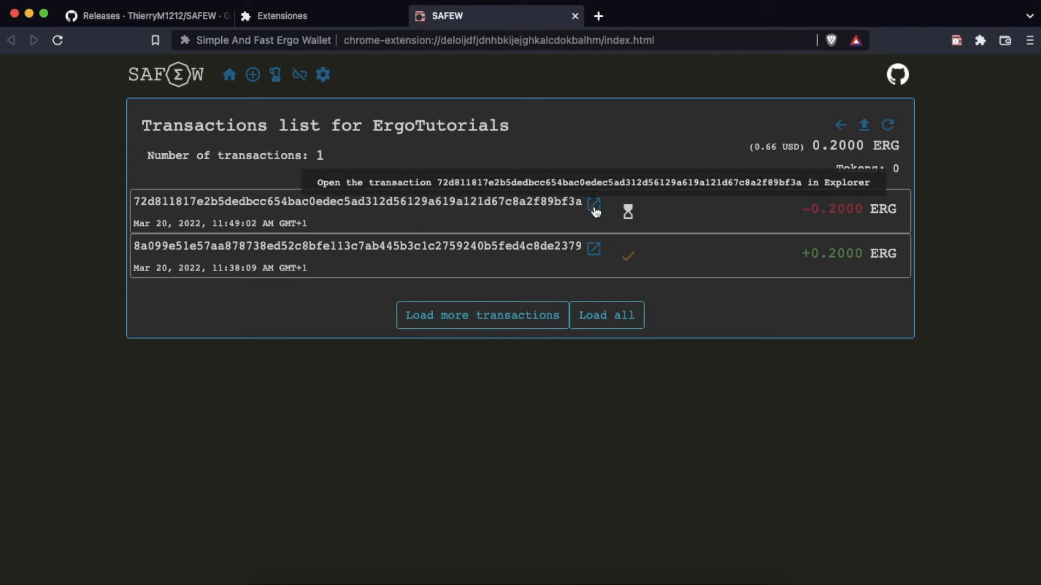
View the pending 0.2000 ERG send in the explorer, then return to the Wallets list showing ErgoTutorials at 0.0000 ERG.
left_click(595, 204)
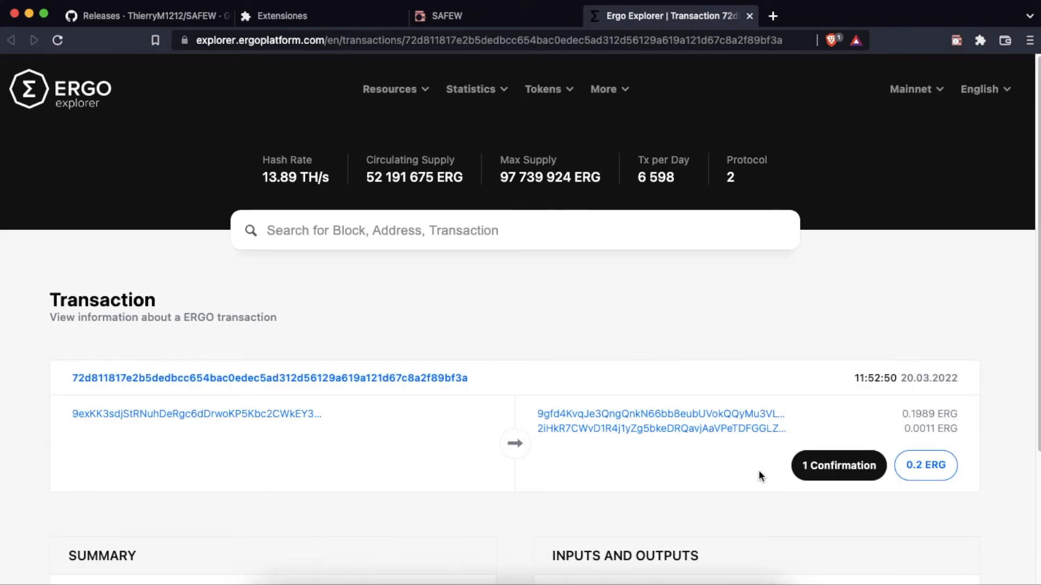
mouse_move(889, 453)
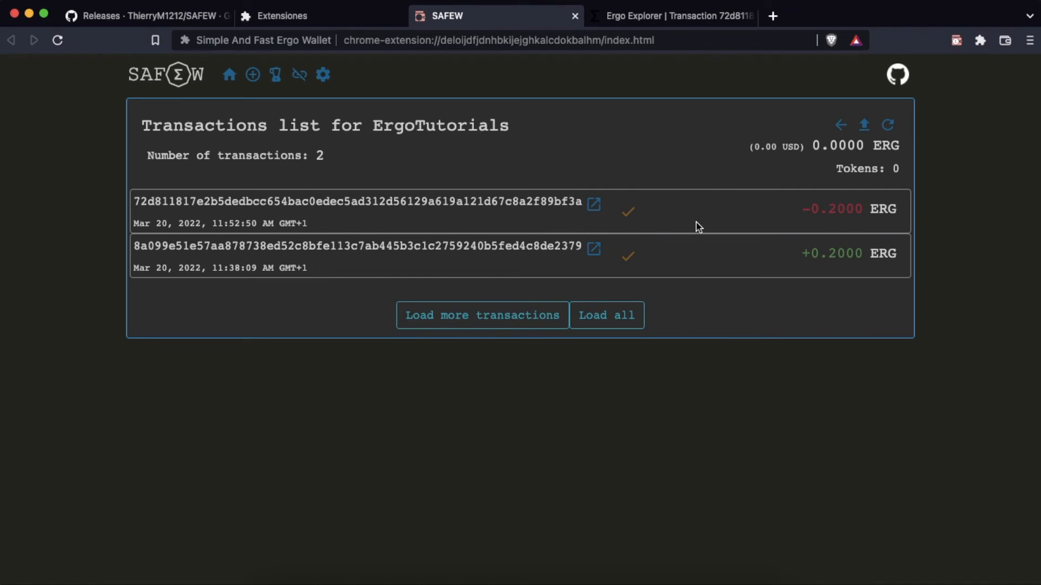
mouse_move(889, 206)
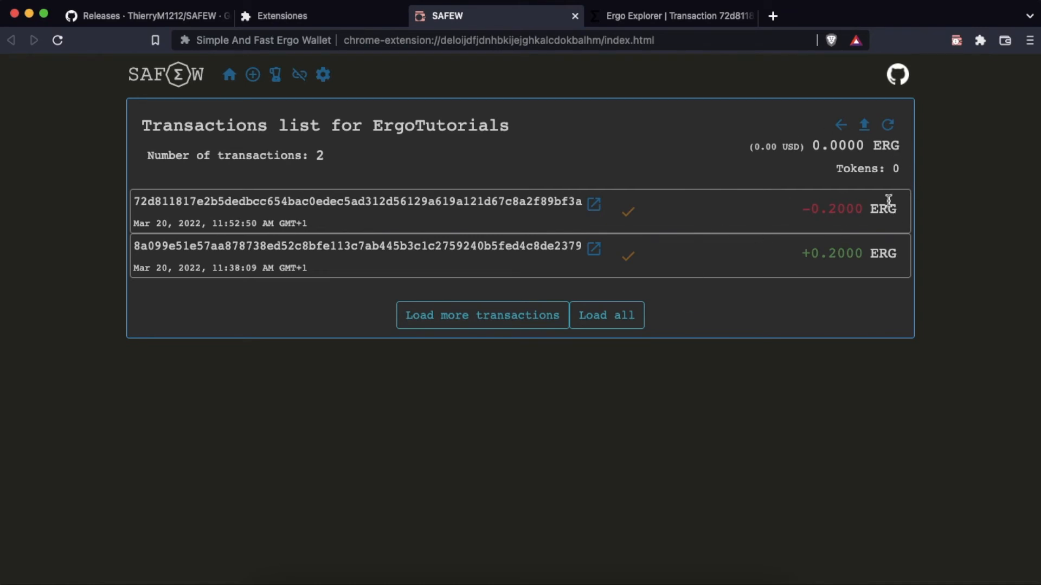
mouse_move(498, 162)
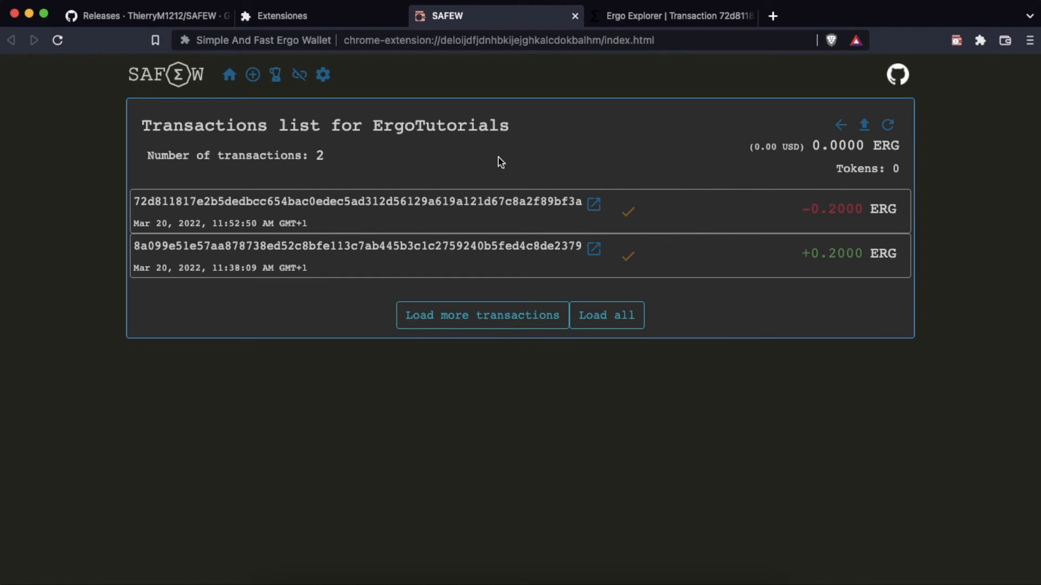
left_click(228, 75)
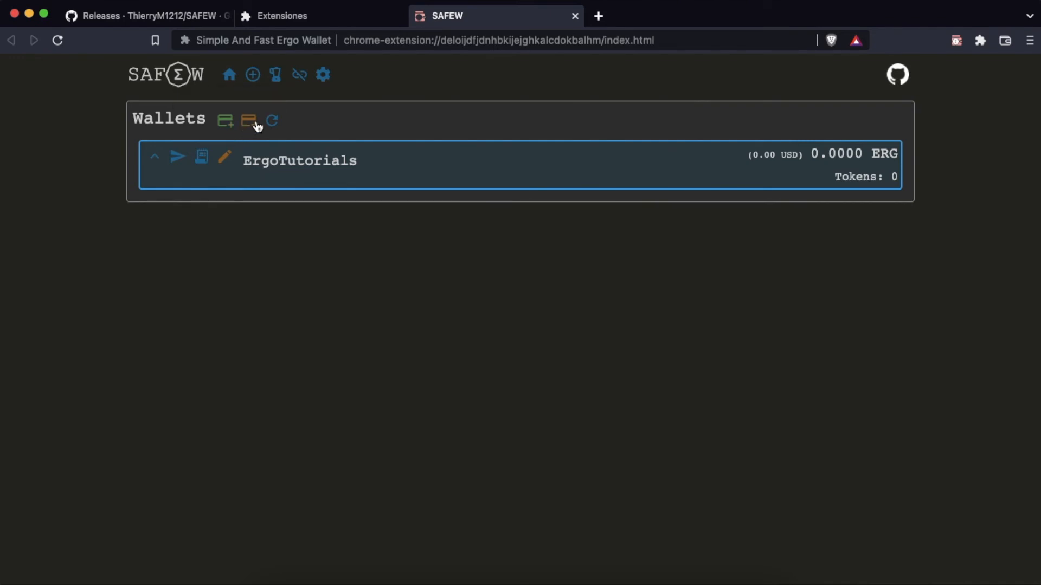
mouse_move(249, 120)
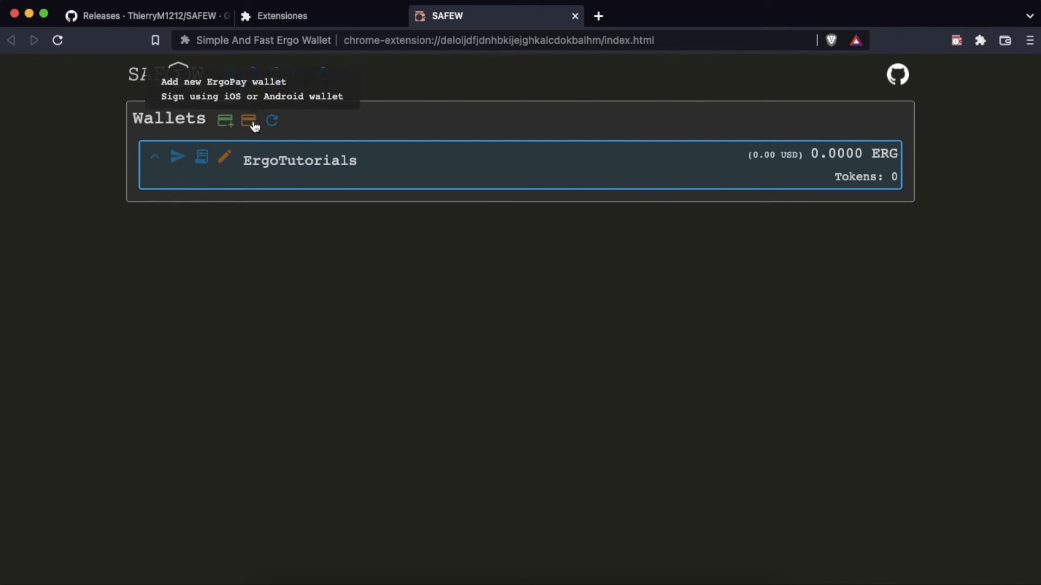
Add a yellow ErgoPay wallet named ErgoTutorials2 with address 9gfd4Kvg...S9Svxd.
left_click(248, 121)
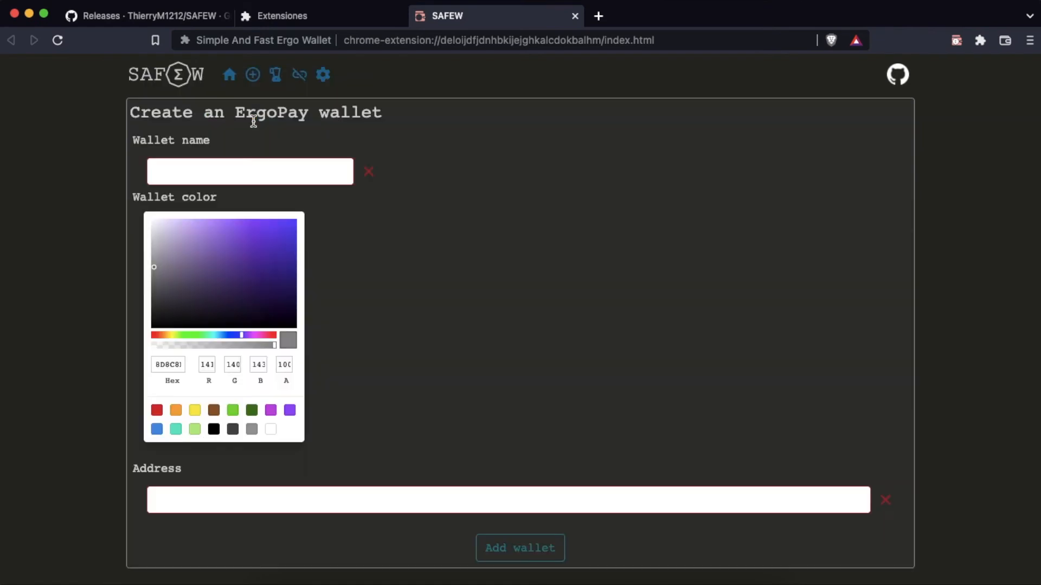
type("ErgoTutorials2")
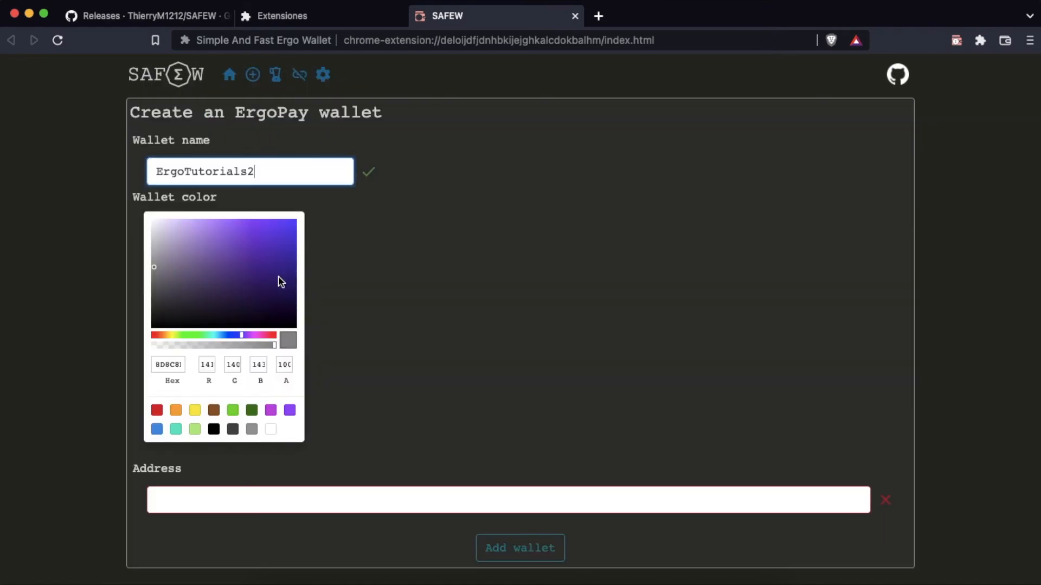
left_click(295, 231)
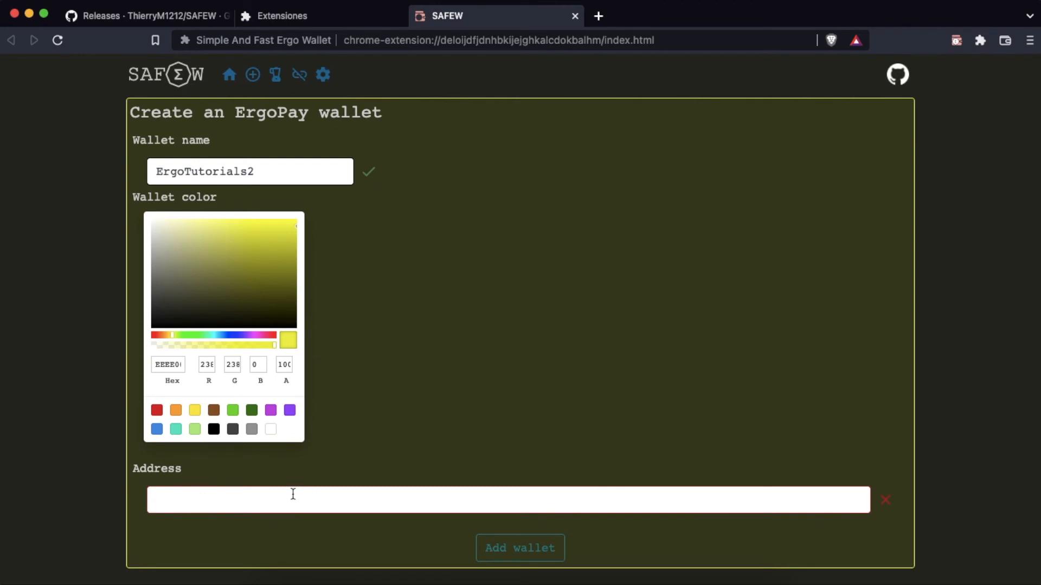
type("9gfd4KvgJe3QngQnkN66bb8eubUVokQQyMu3VLY7DvBC8S9Svxd")
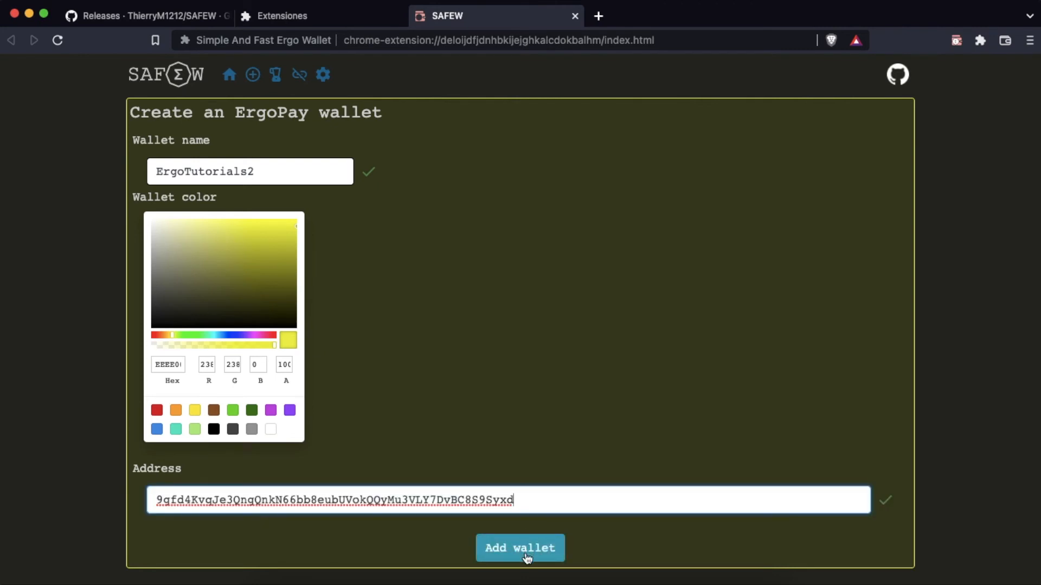
left_click(528, 555)
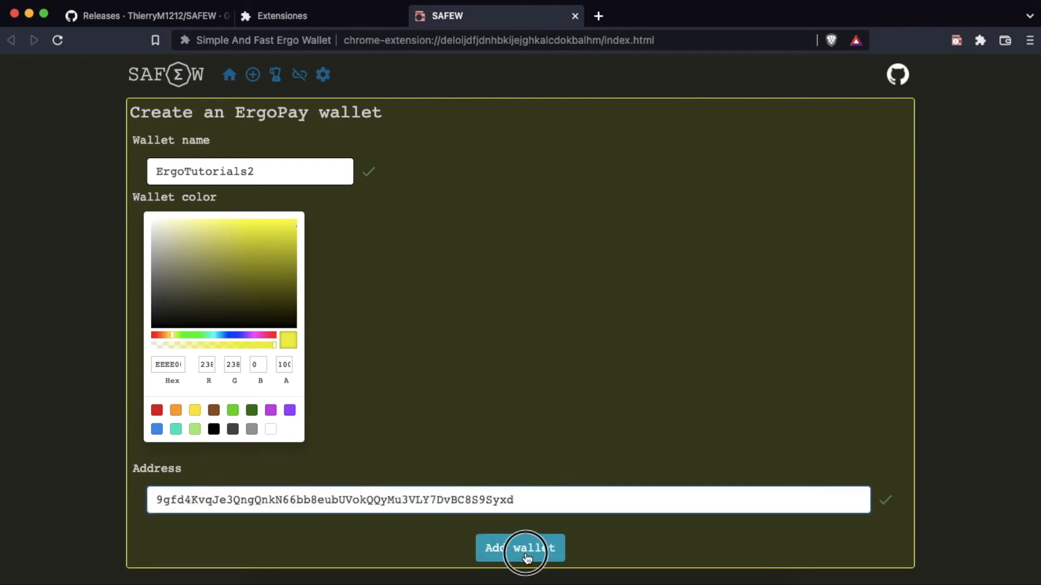
left_click(523, 549)
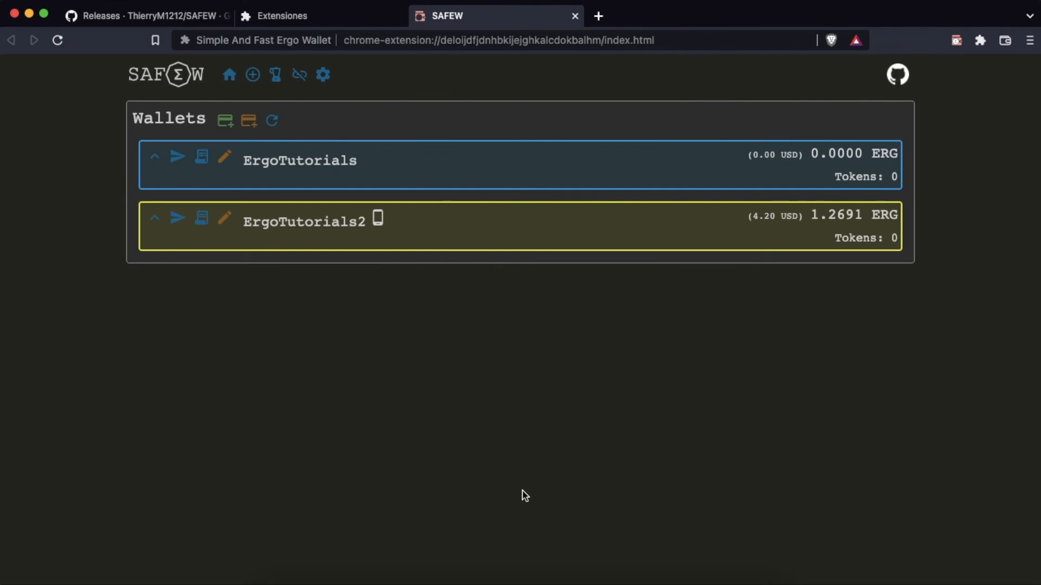
mouse_move(375, 236)
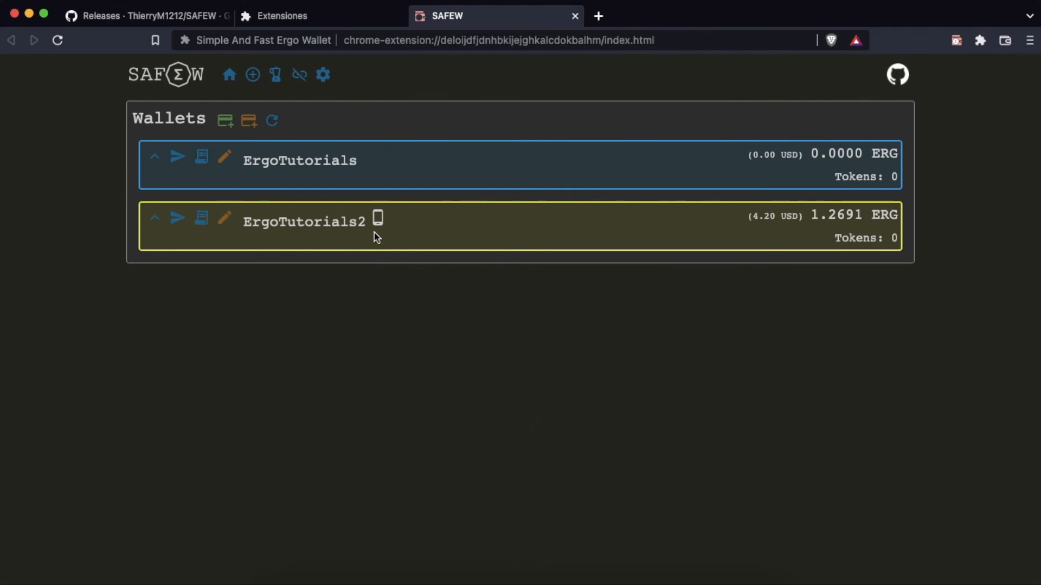
mouse_move(889, 237)
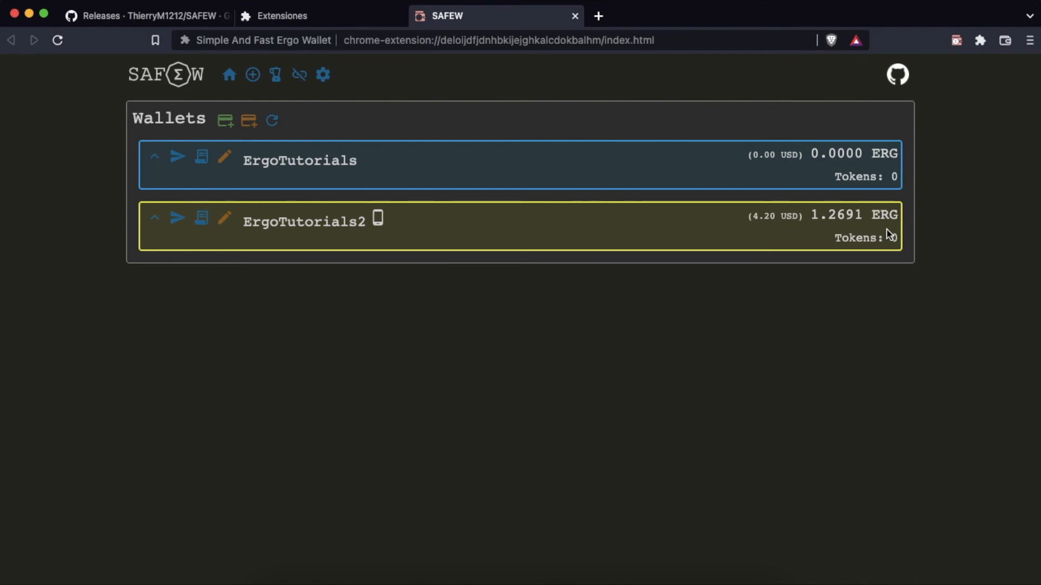
mouse_move(212, 206)
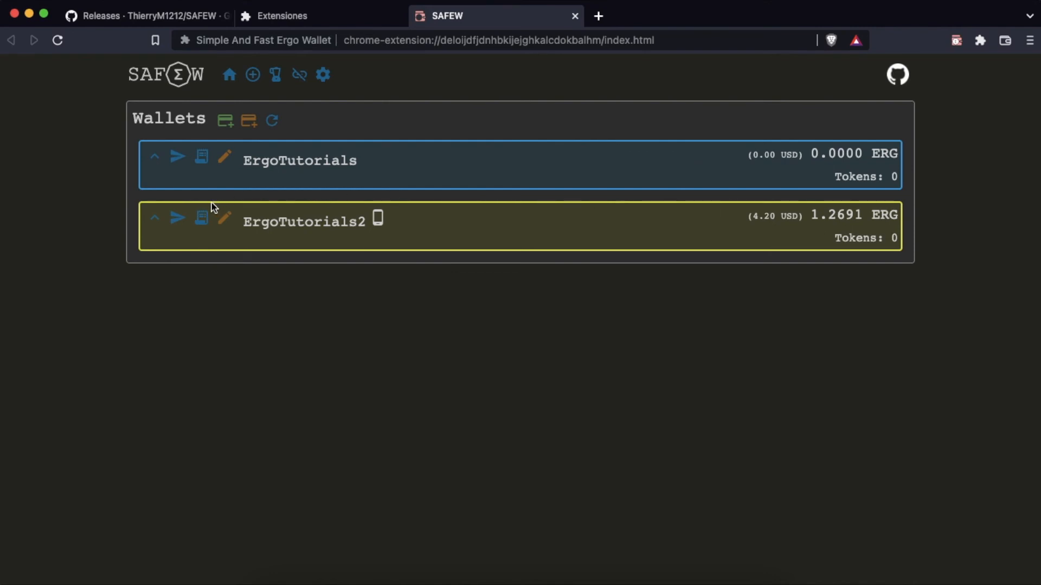
mouse_move(177, 221)
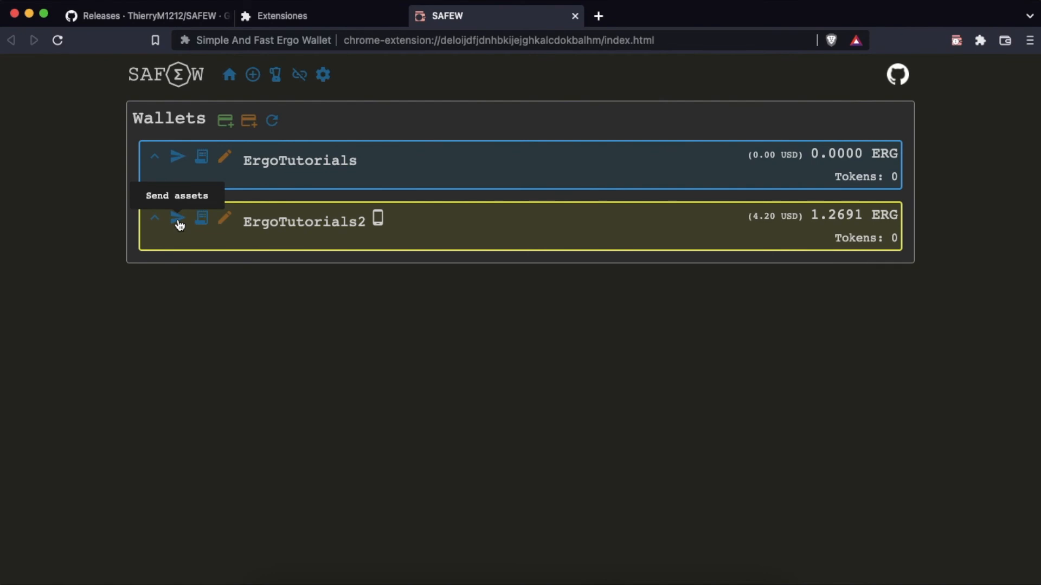
Send 0.1 ERG from ErgoTutorials2 to 9exKK3sd...T7TYDx via an ErgoPay QR code.
left_click(178, 221)
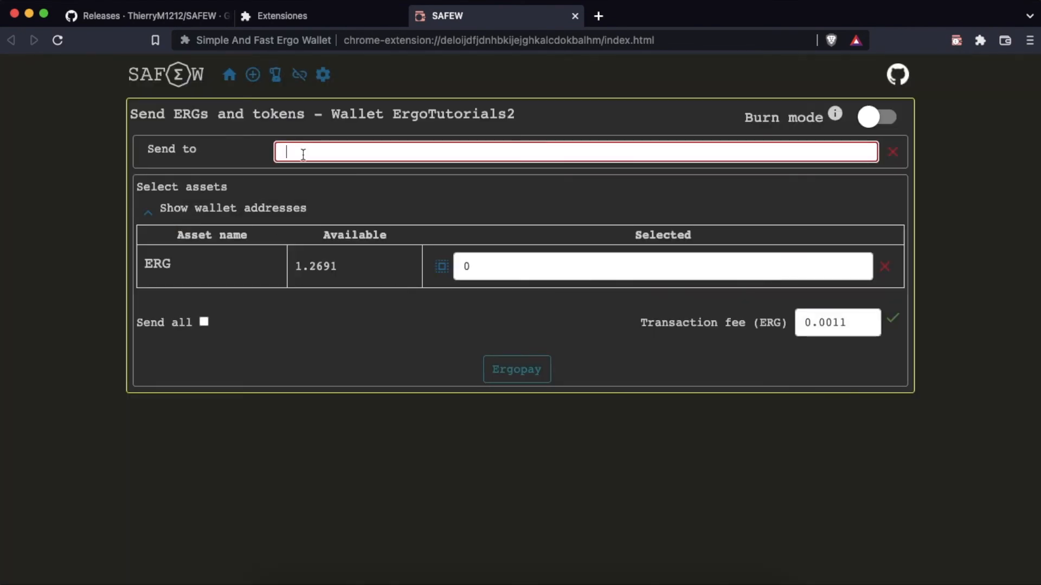
type("9exKK3sdjStRNuhDeRgc6dDrwoKP5Kbc2CWkEY3yUUnroT7TYDx")
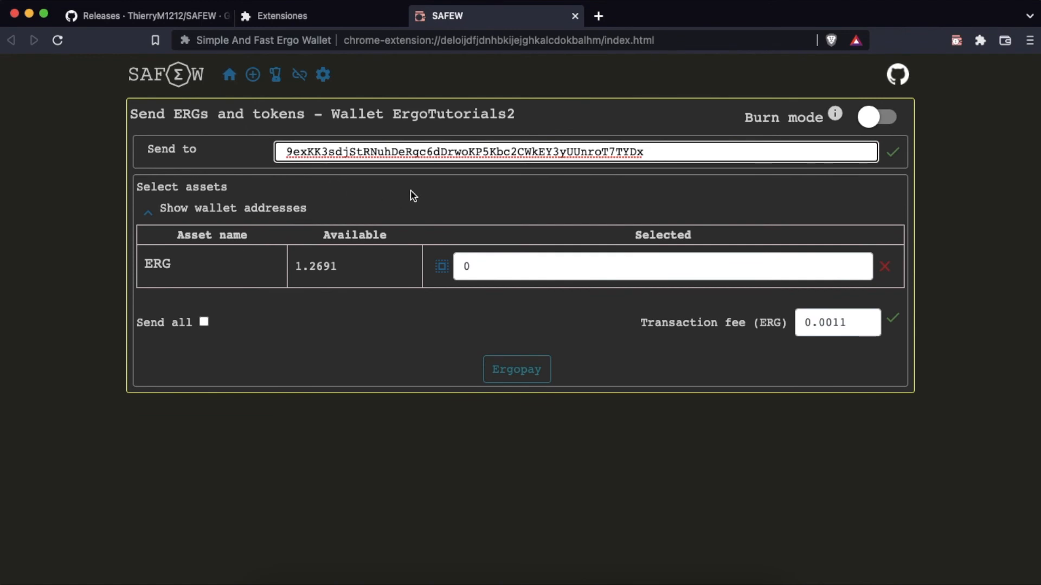
mouse_move(312, 224)
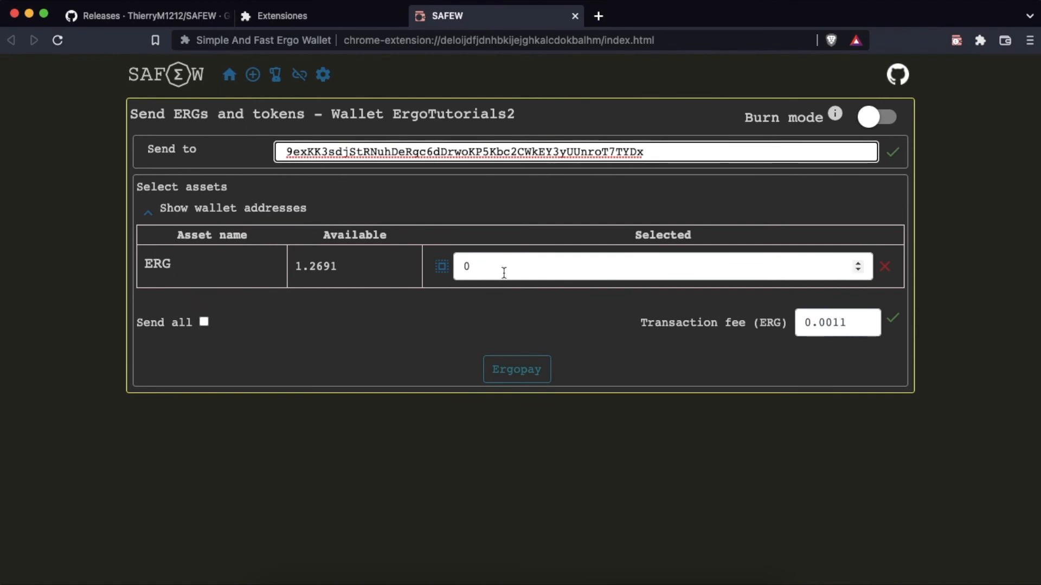
type("0.1")
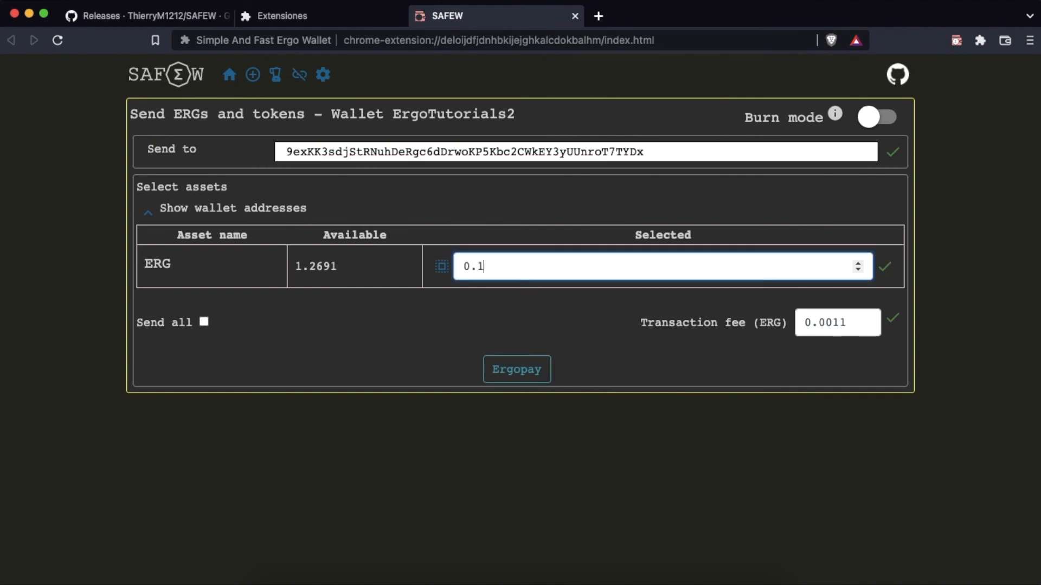
mouse_move(701, 349)
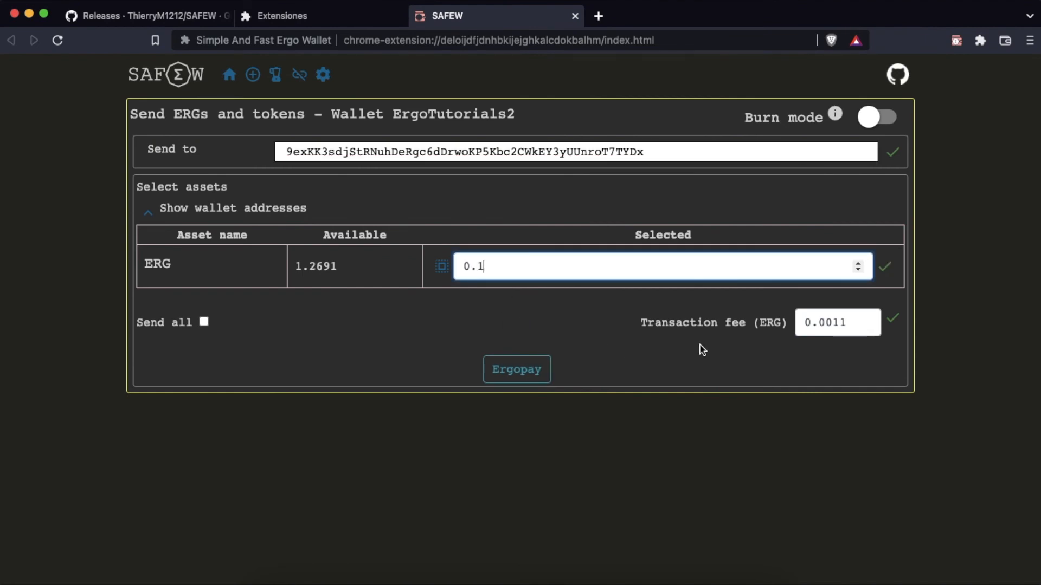
mouse_move(518, 383)
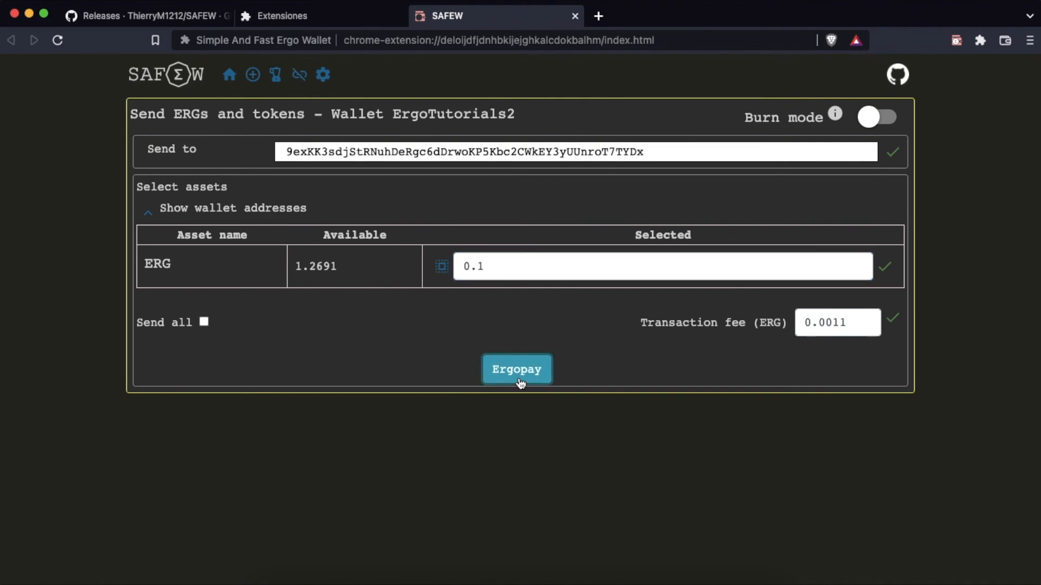
left_click(516, 369)
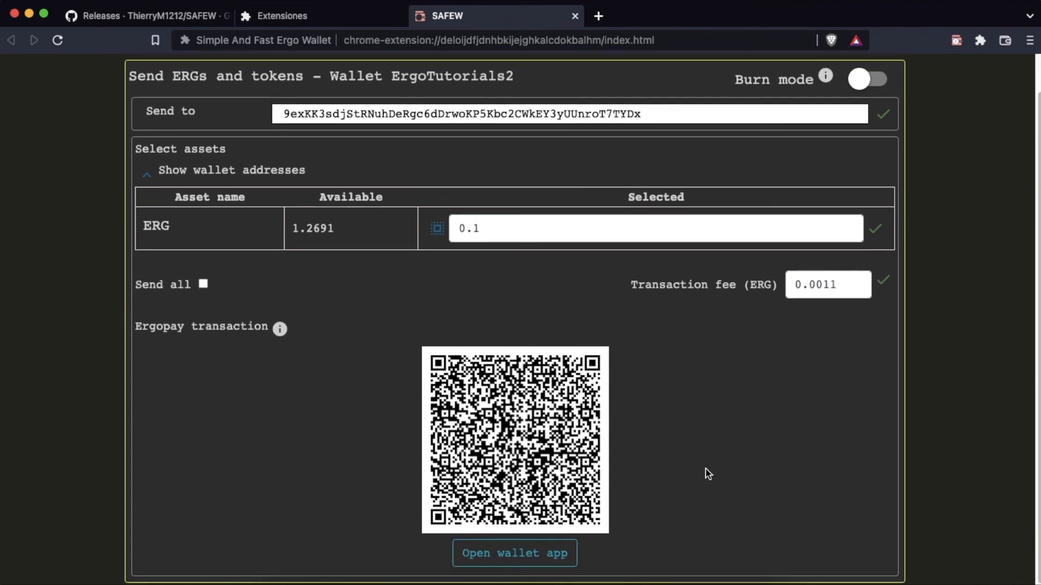
mouse_move(719, 475)
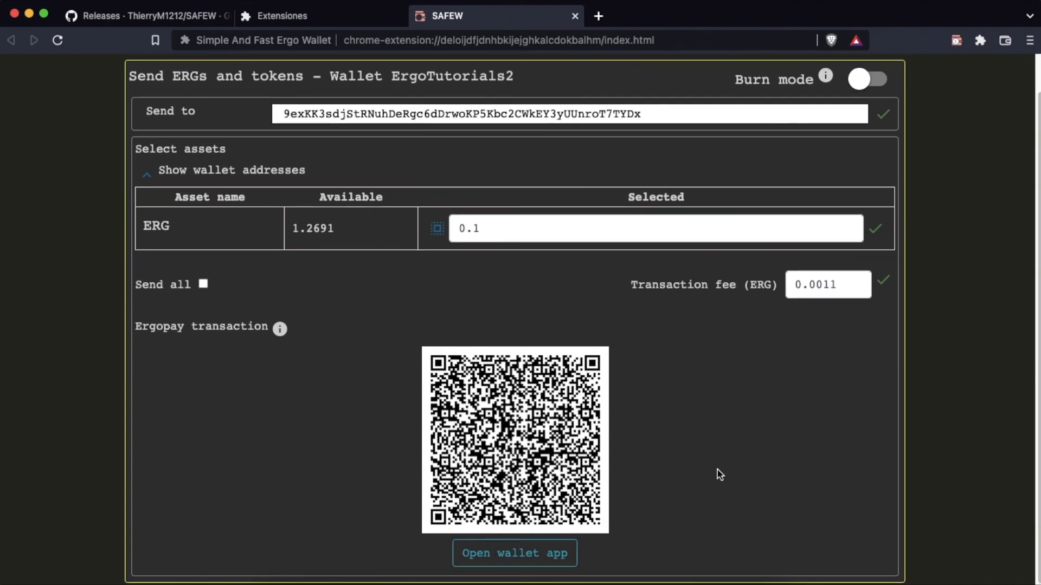
mouse_move(718, 501)
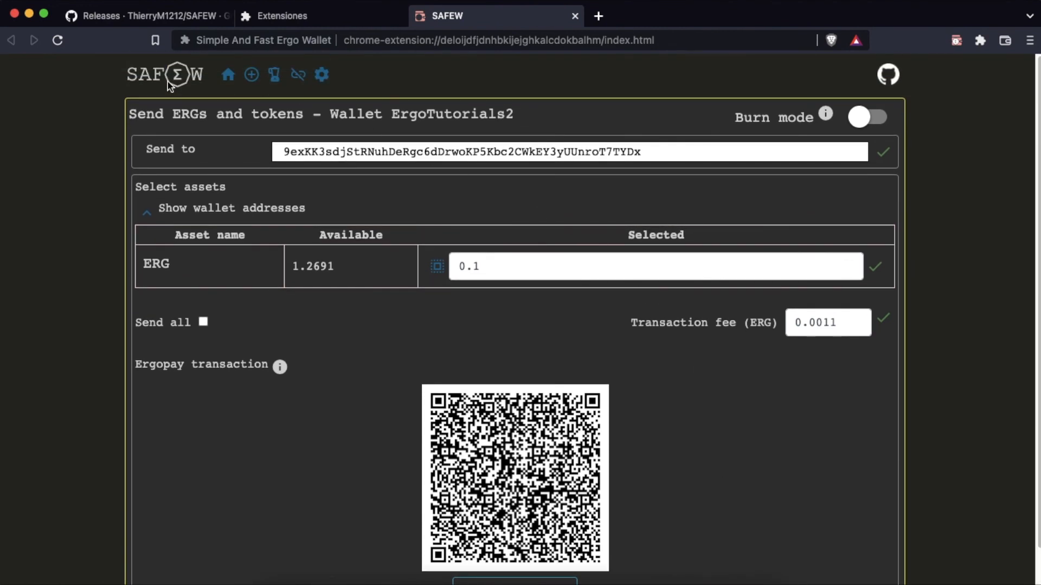
Return to the Wallets list to watch the 0.1 ERG transfer confirm between the two wallets.
left_click(228, 75)
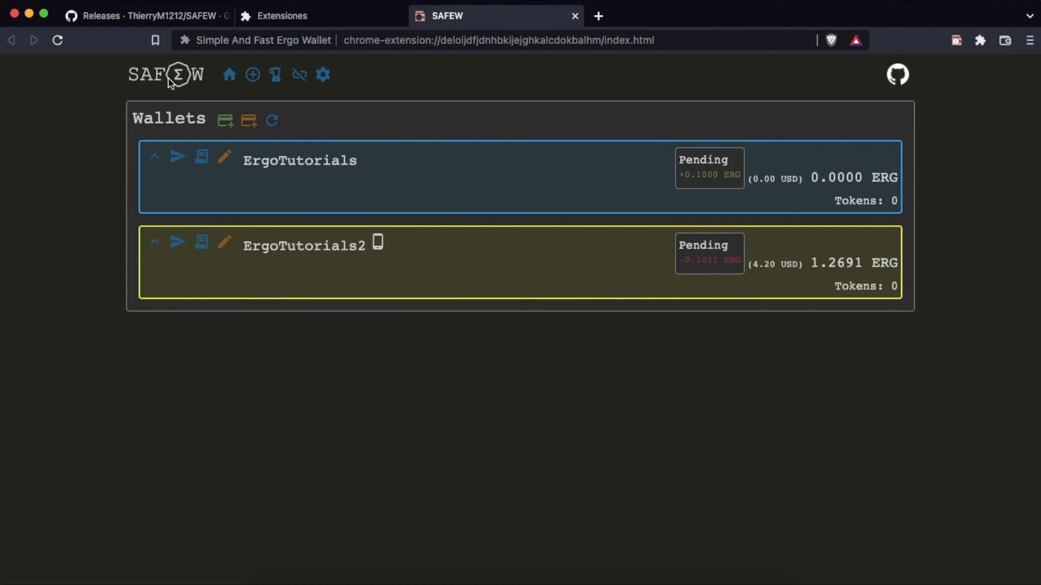
mouse_move(735, 354)
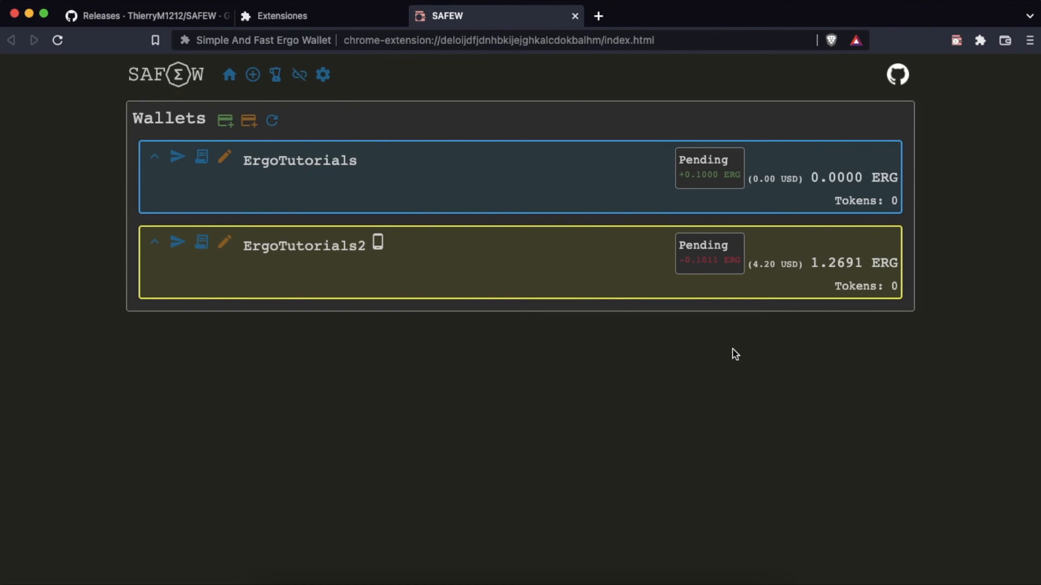
mouse_move(689, 224)
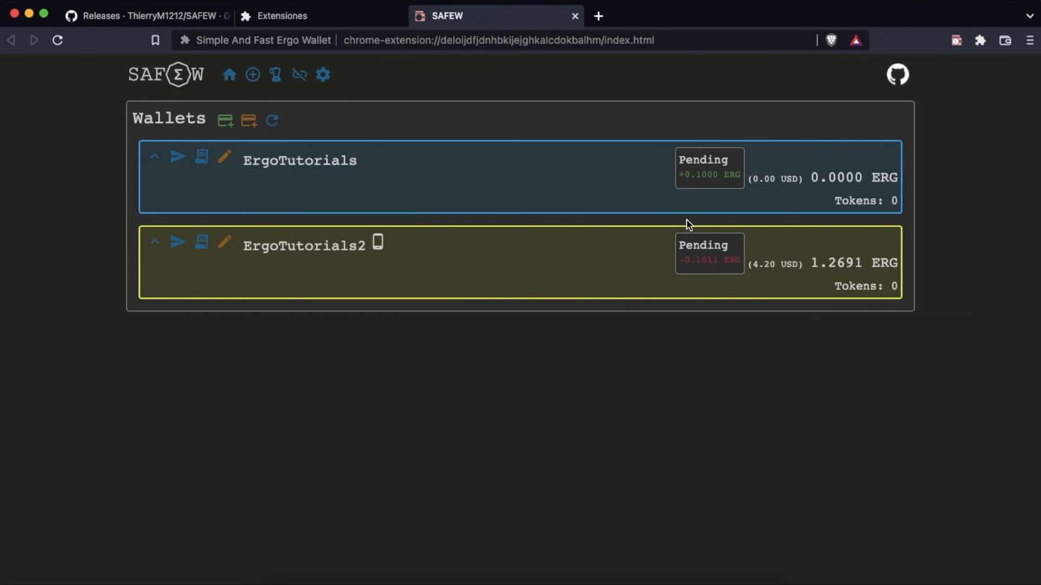
mouse_move(722, 199)
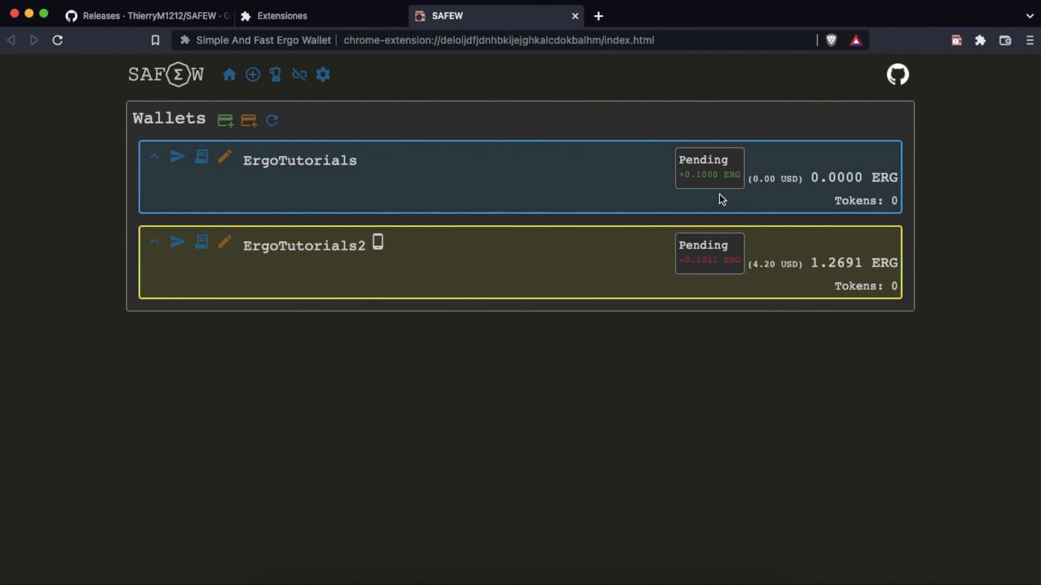
mouse_move(746, 194)
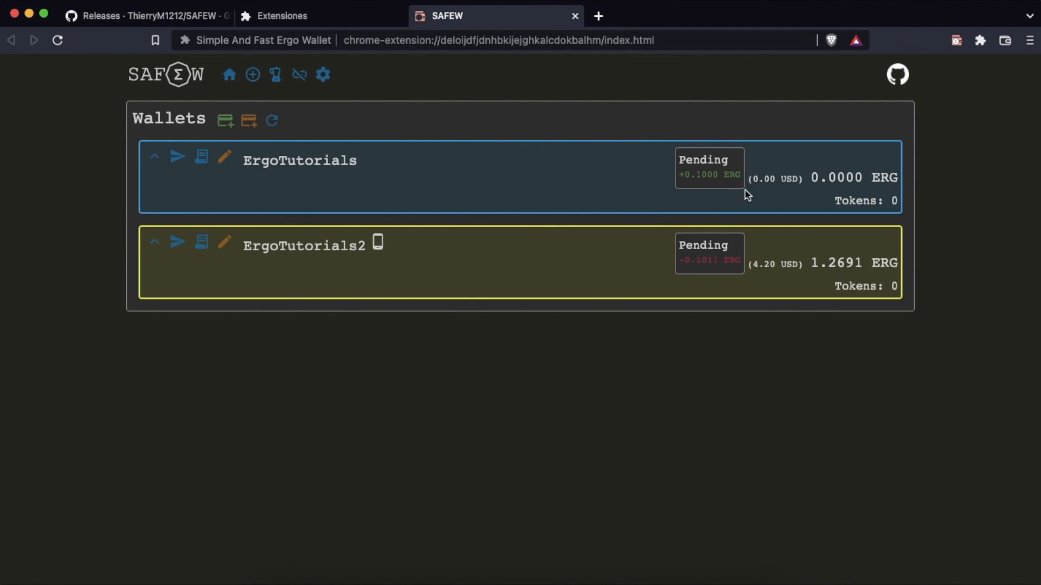
mouse_move(843, 333)
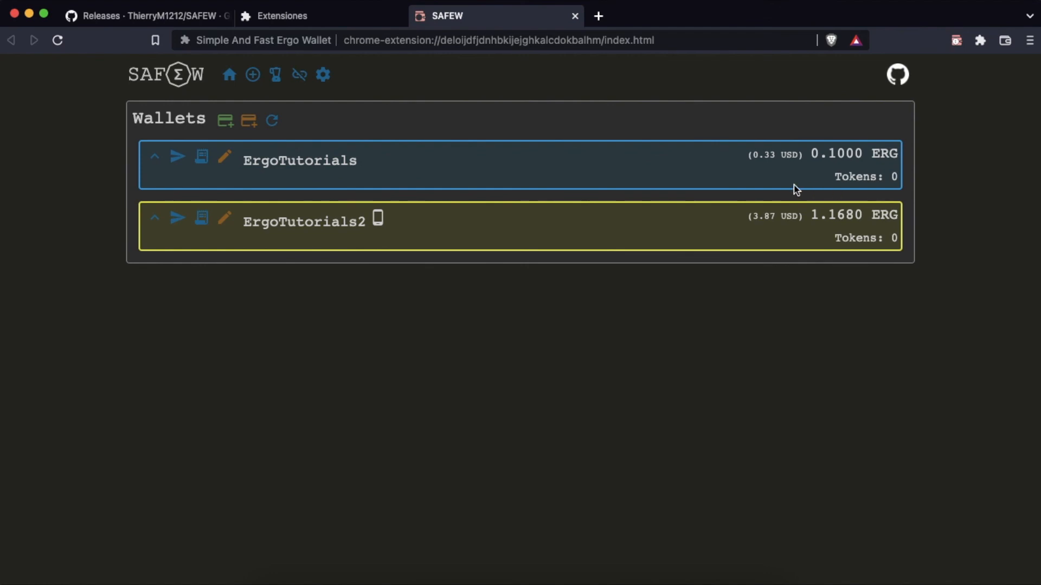
mouse_move(883, 160)
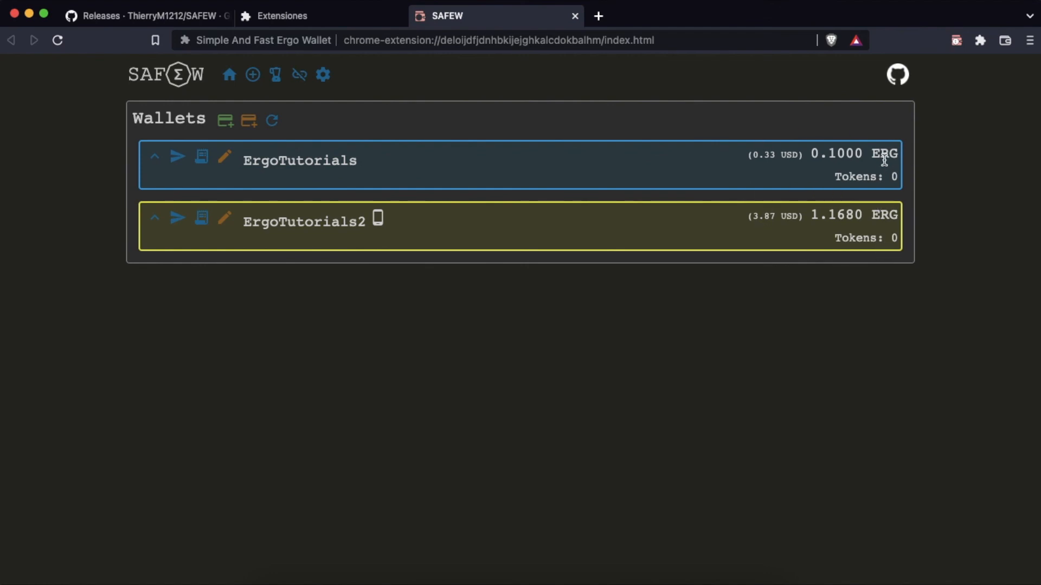